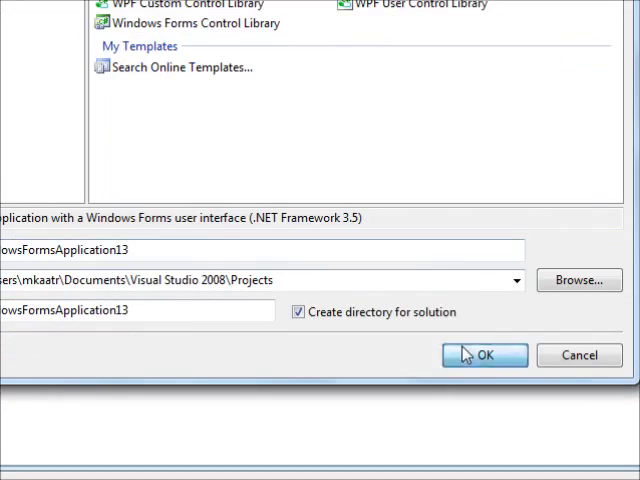
# - Confirm the new Windows Forms project and drag the dialog components, including FontDialog, onto Form1
pyautogui.click(484, 355)
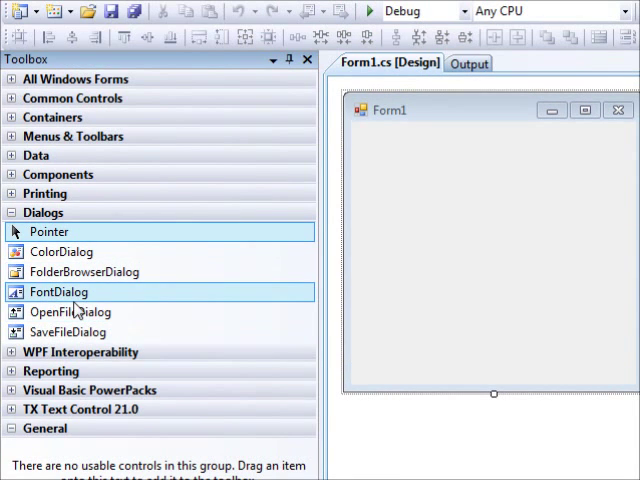
pyautogui.moveTo(58, 291)
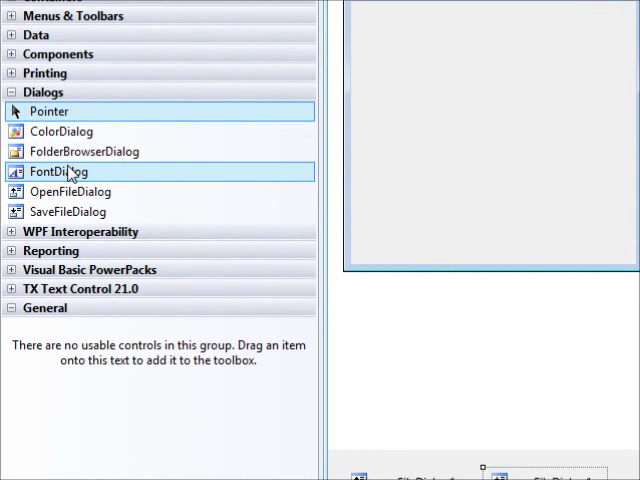
pyautogui.moveTo(58, 171); pyautogui.dragTo(475, 185)
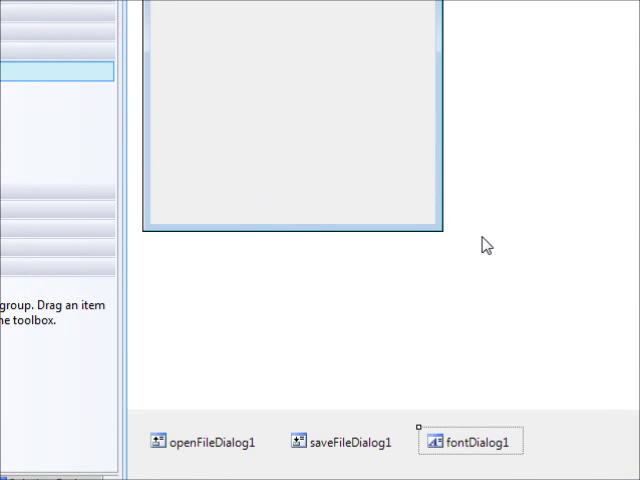
pyautogui.moveTo(33, 298)
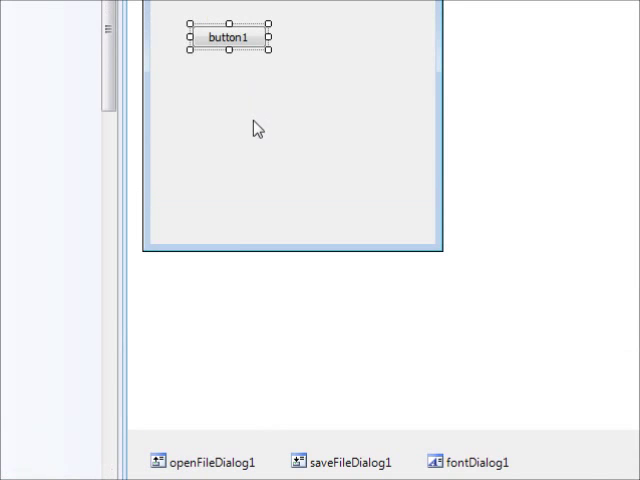
pyautogui.moveTo(245, 218)
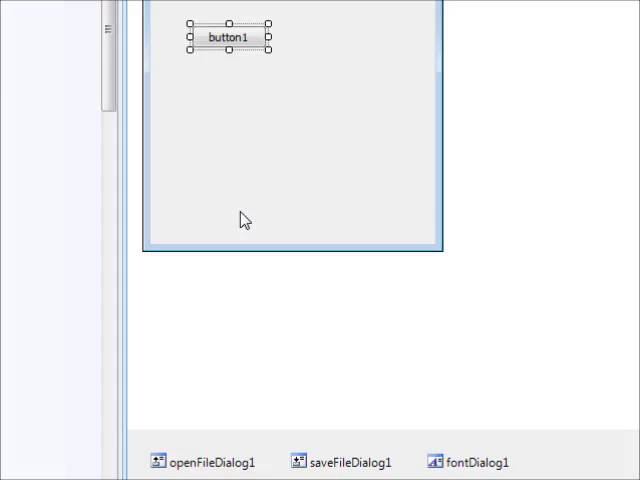
pyautogui.moveTo(183, 311)
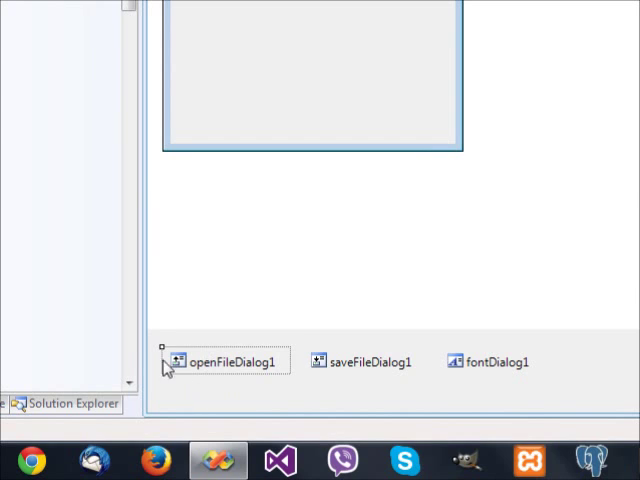
pyautogui.moveTo(222, 393)
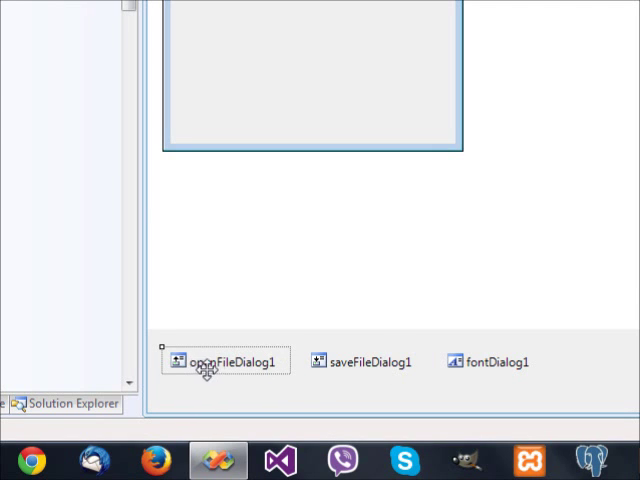
# - Select openFileDialog1 and then saveFileDialog1 in the component tray
pyautogui.click(362, 361)
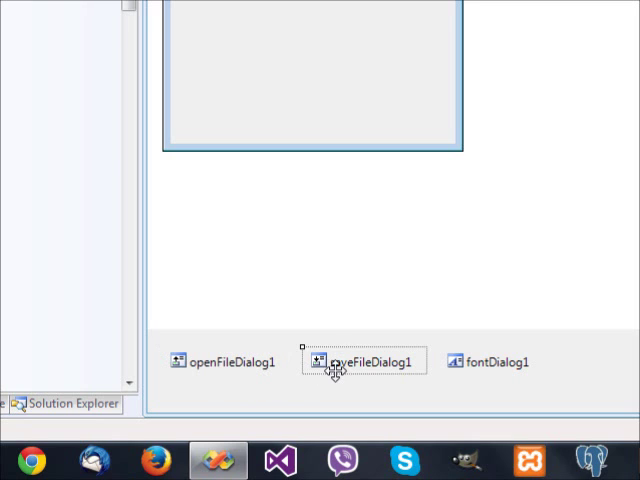
pyautogui.click(489, 361)
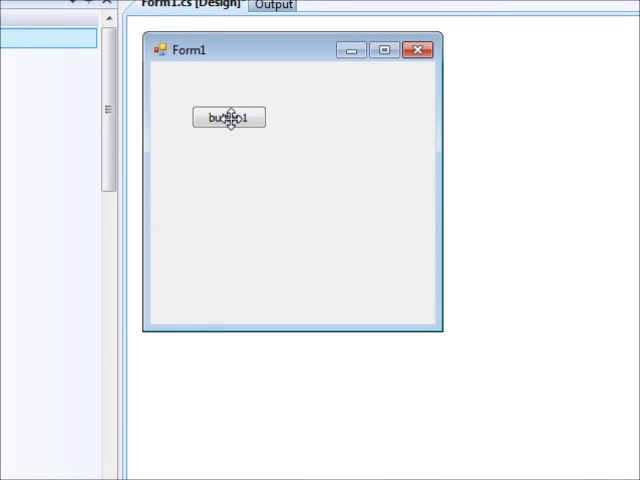
# - Create button1_Click with openFileDialog1.ShowDialog(); as its body
pyautogui.doubleClick(228, 117)
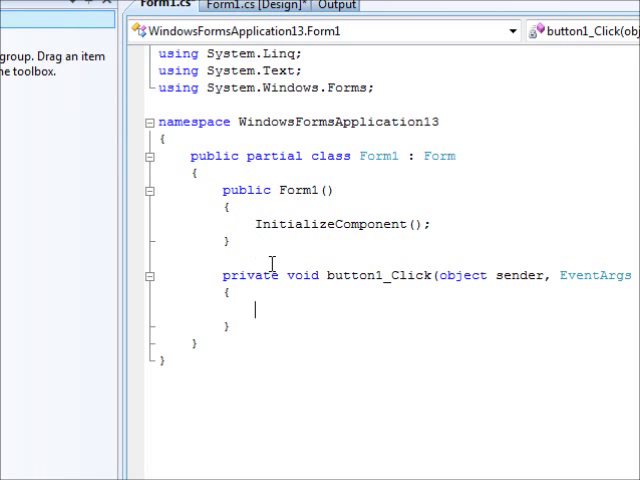
pyautogui.write('openFileDialog1')
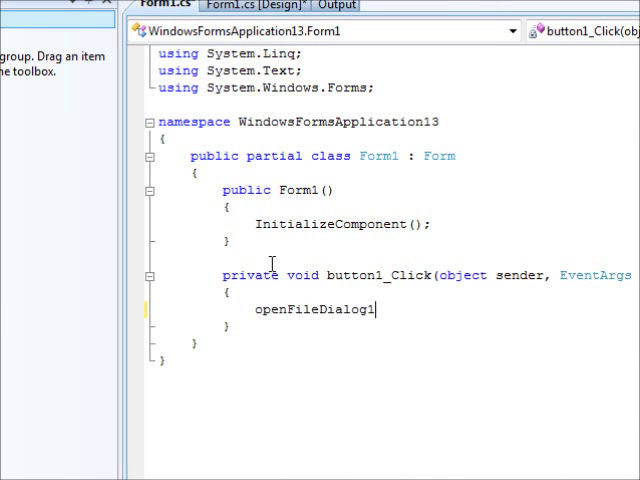
pyautogui.write('.')
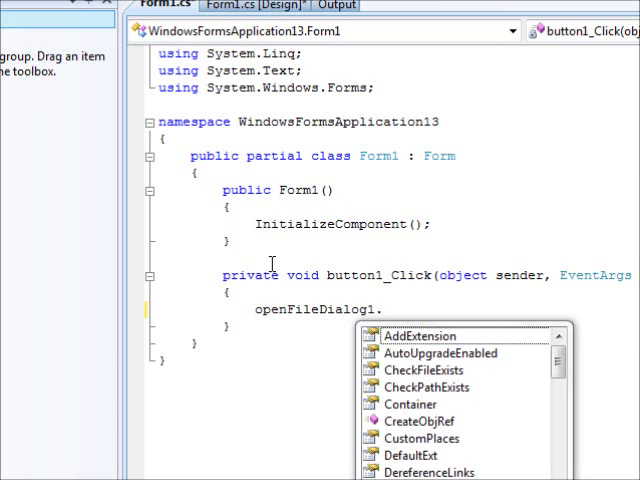
pyautogui.write('ShowDialog();')
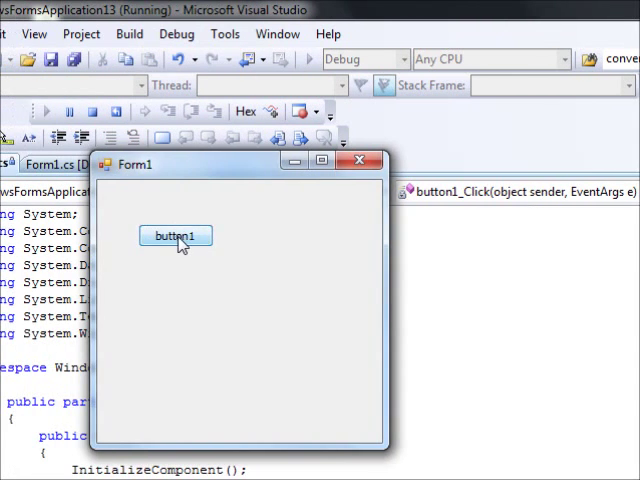
# - Open the file dialog with button1 in the running form, then cancel it
pyautogui.click(175, 236)
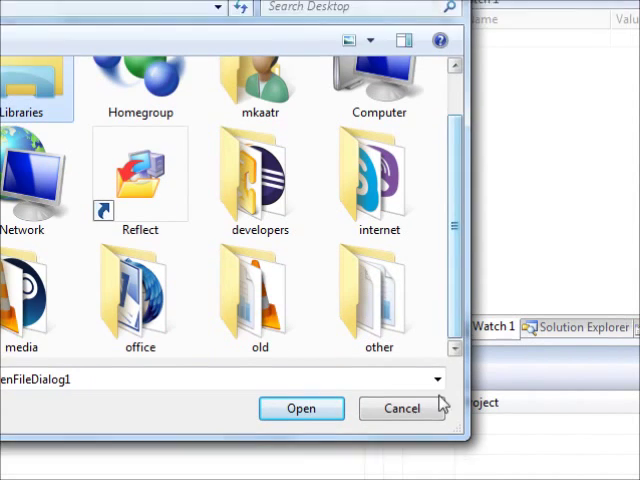
pyautogui.click(401, 408)
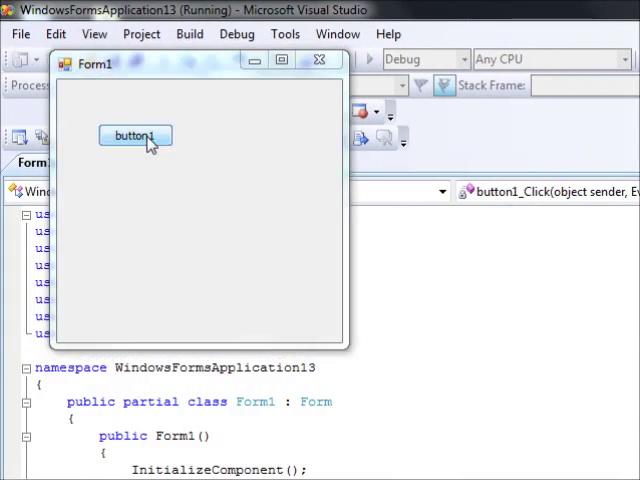
# - Bring up the Open dialog from button1 and choose t1.txt on the Desktop
pyautogui.click(135, 136)
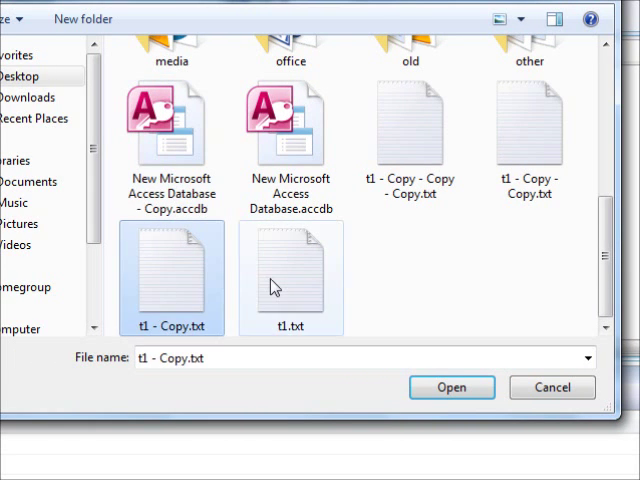
pyautogui.click(290, 277)
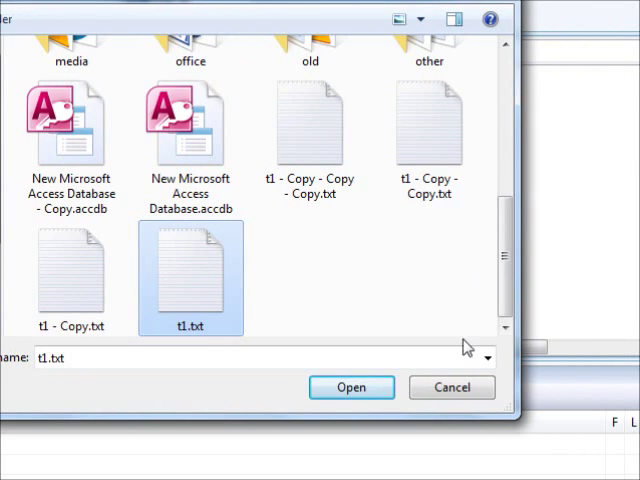
pyautogui.click(351, 387)
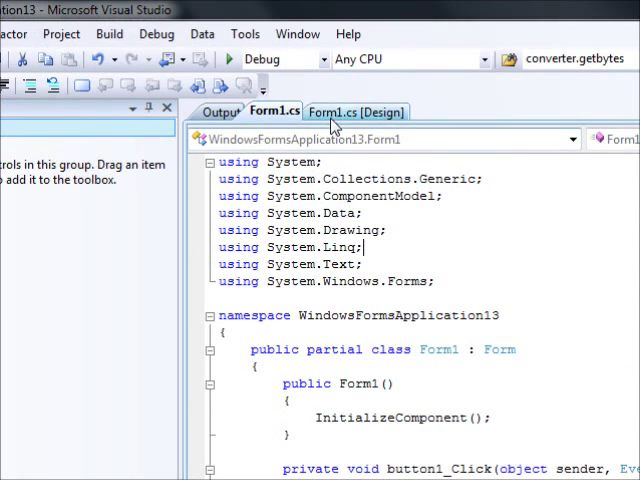
# - In the designer, set openFileDialog1's Filter property to 'Our nice text files |*.txt'
pyautogui.click(357, 111)
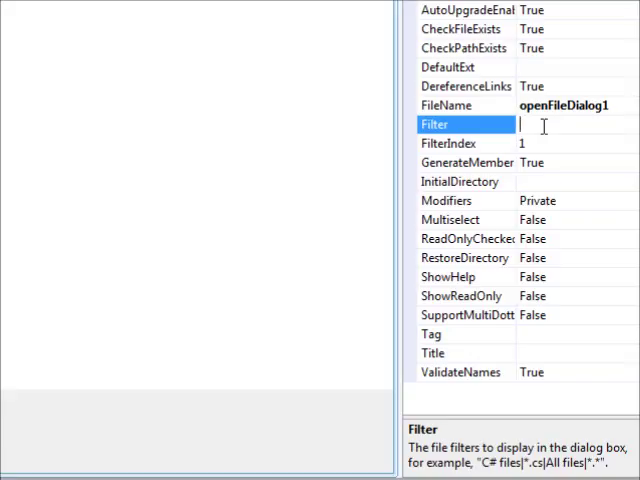
pyautogui.write('Te')
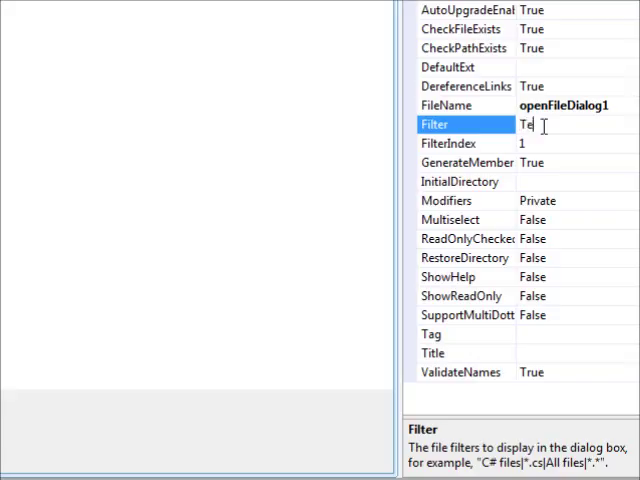
pyautogui.write('Our')
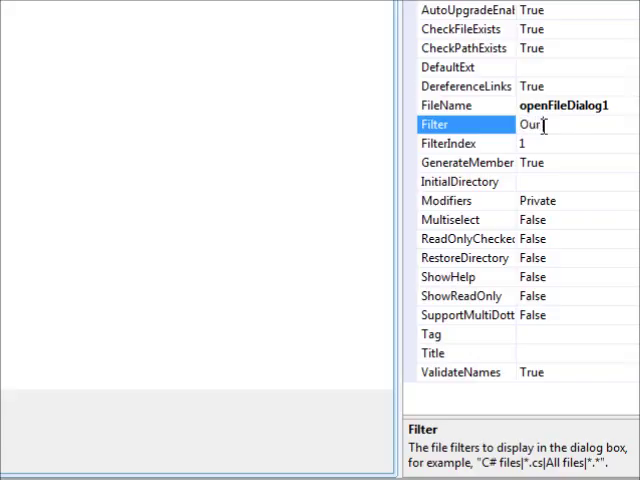
pyautogui.write('nice text')
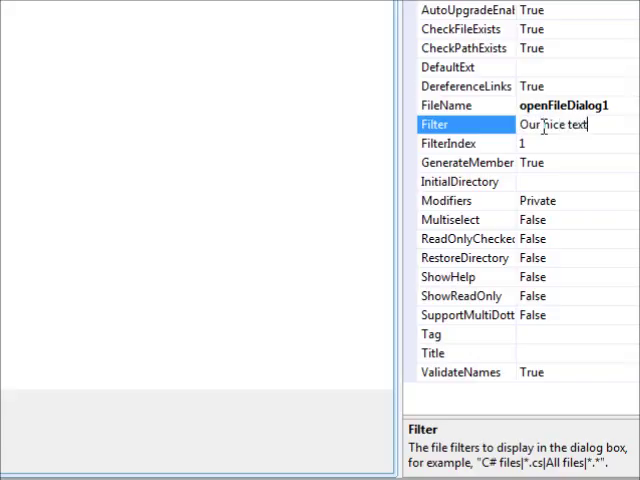
pyautogui.write('files')
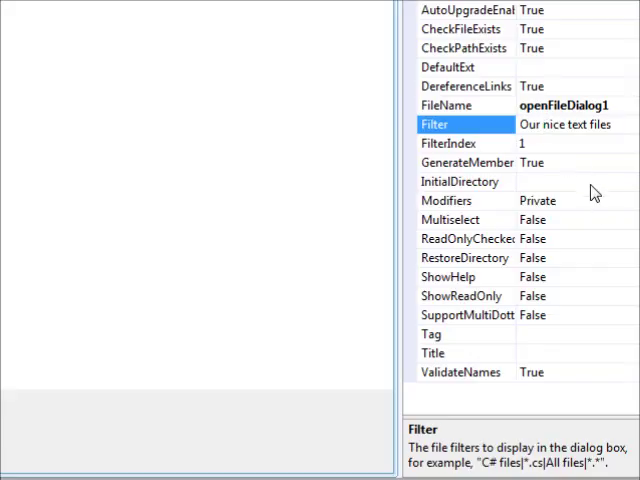
pyautogui.click(570, 124)
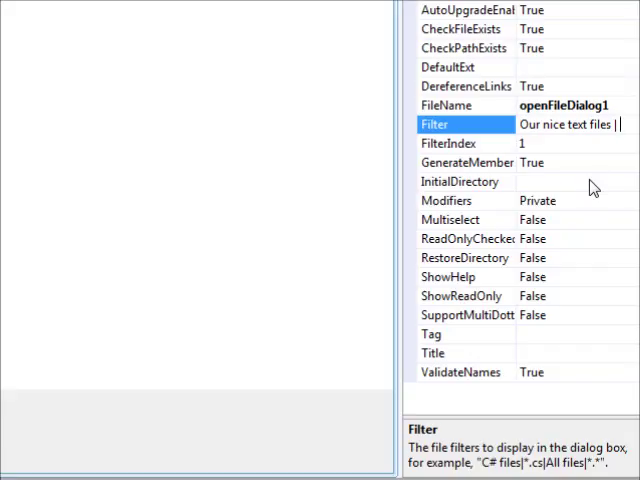
pyautogui.write('*.txt')
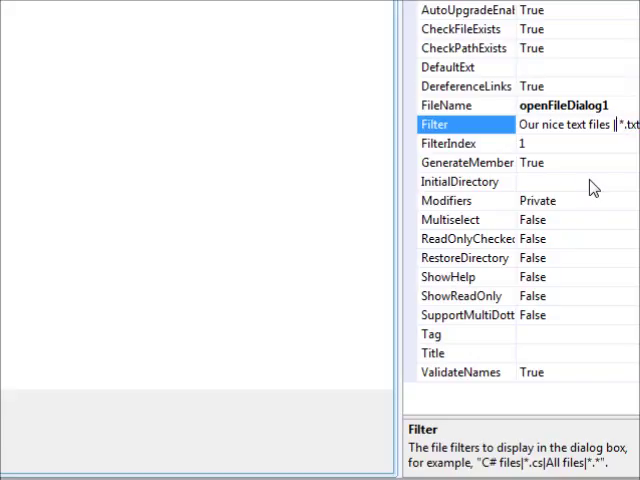
pyautogui.doubleClick(565, 124)
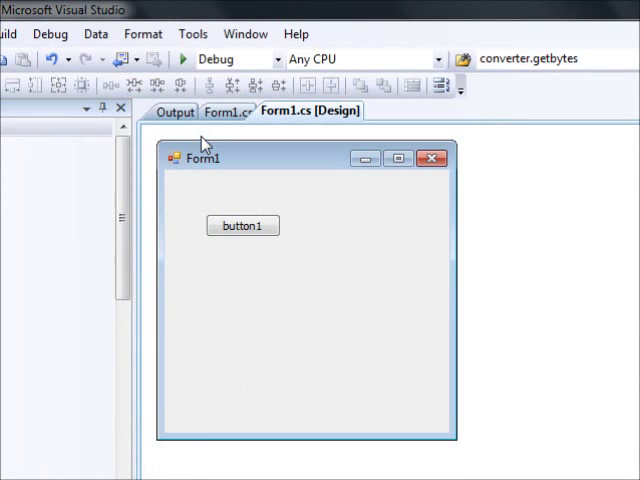
pyautogui.moveTo(333, 339)
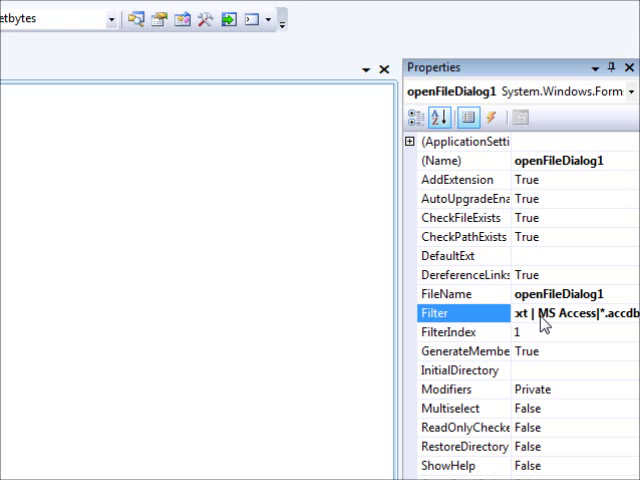
pyautogui.moveTo(357, 323)
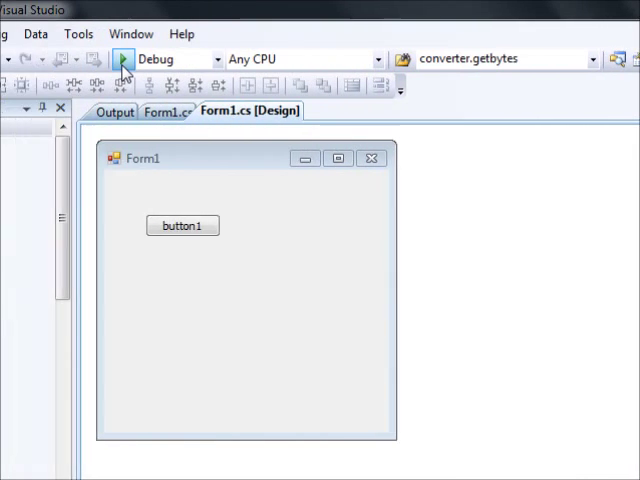
# - Run the app, open the file dialog and check the MS Access file type
pyautogui.click(122, 62)
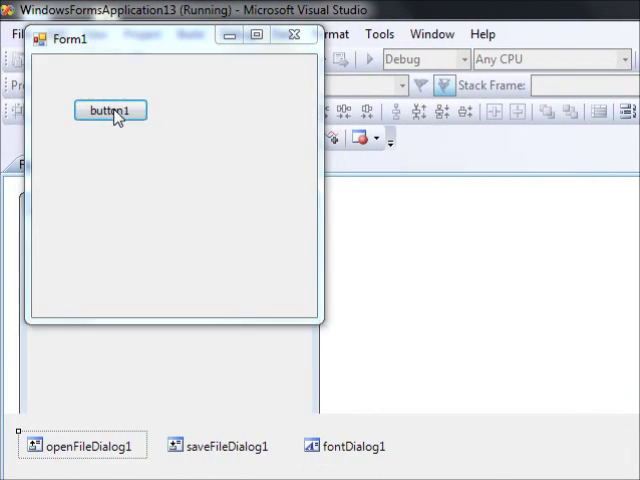
pyautogui.click(110, 110)
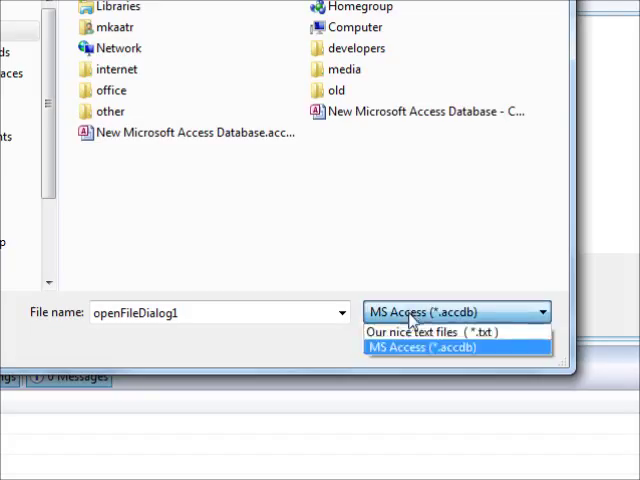
pyautogui.click(414, 331)
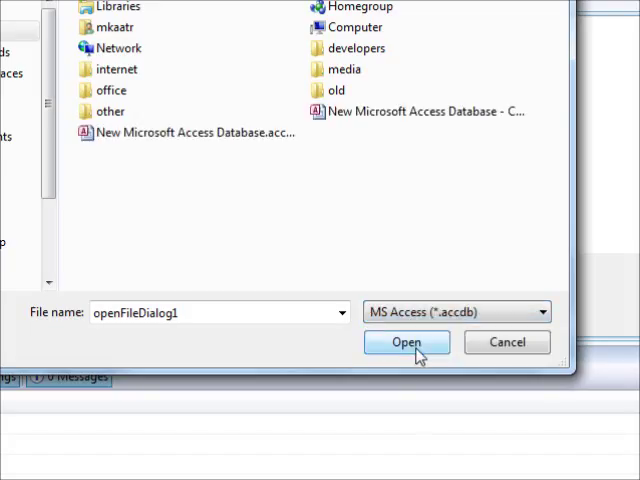
pyautogui.click(406, 342)
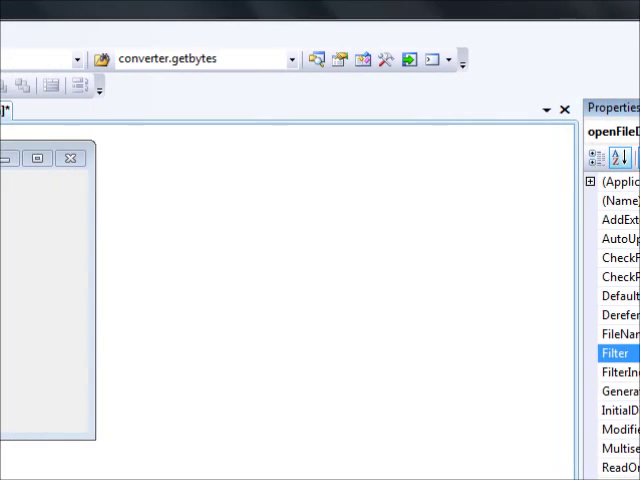
# - Rerun the app and pick Our nice text files from the file-type list
pyautogui.click(403, 59)
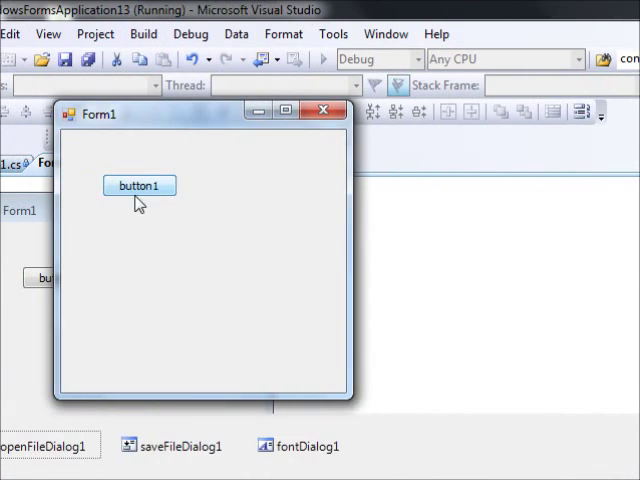
pyautogui.click(139, 185)
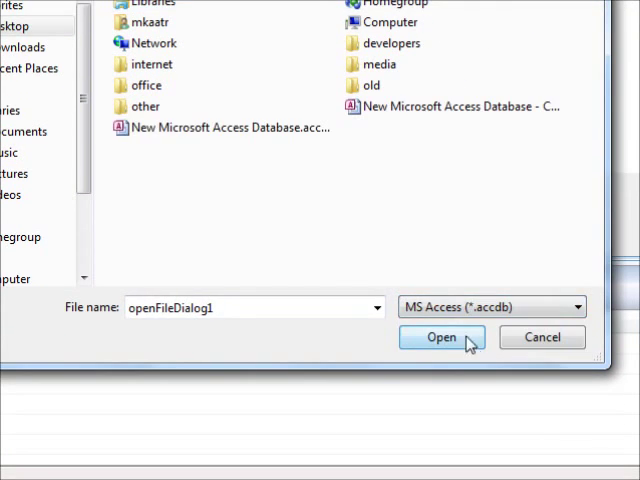
pyautogui.click(575, 307)
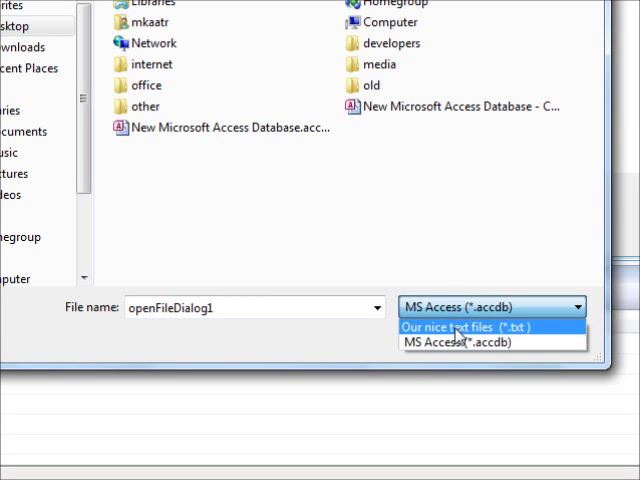
pyautogui.click(461, 327)
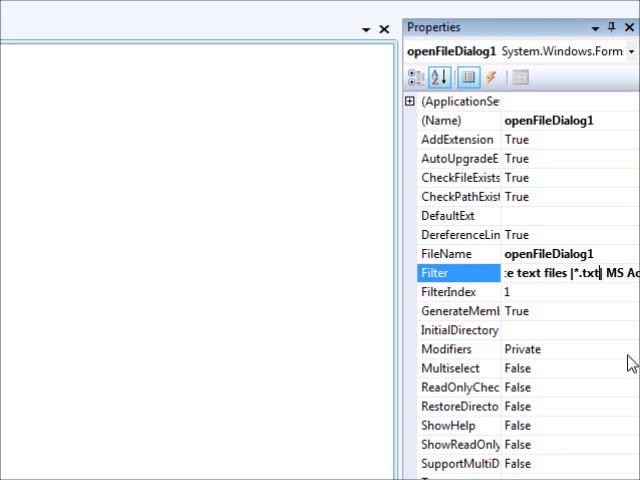
pyautogui.moveTo(88, 213)
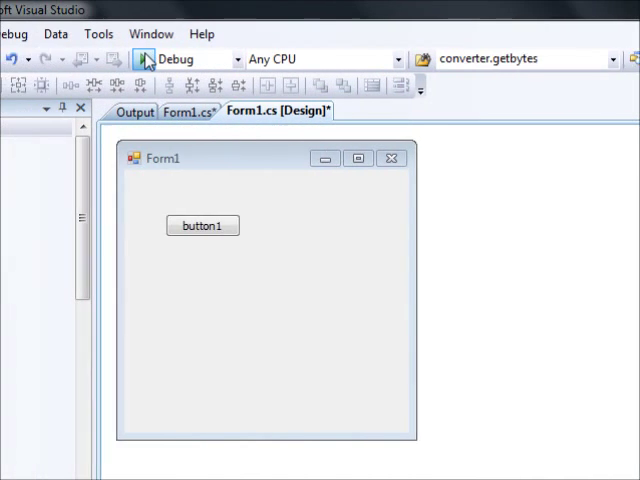
# - Rerun to verify, selecting t1 - Copy.txt, then dismiss the dialog
pyautogui.click(145, 58)
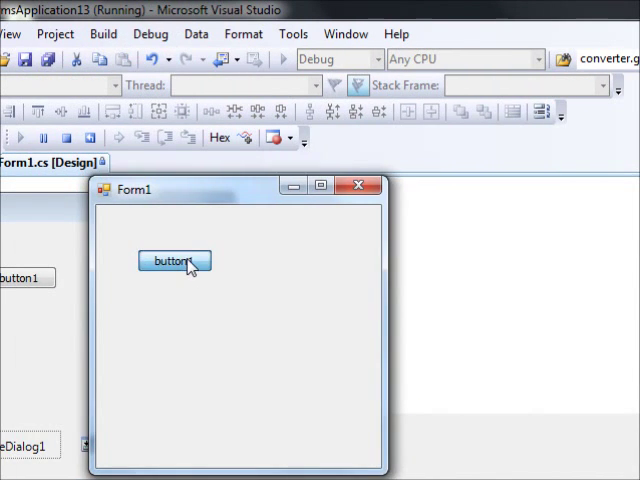
pyautogui.click(173, 261)
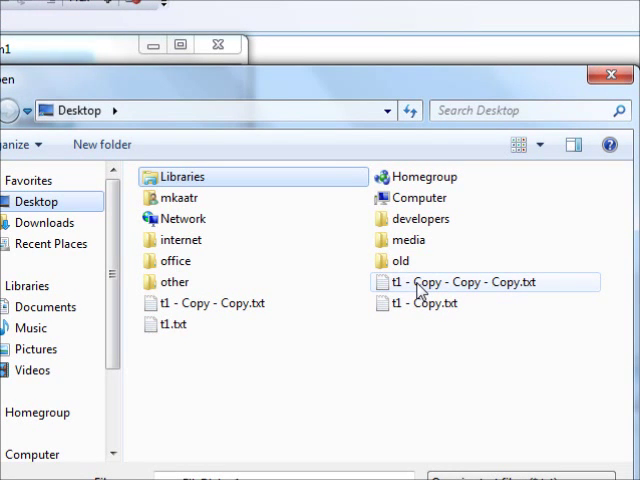
pyautogui.click(435, 303)
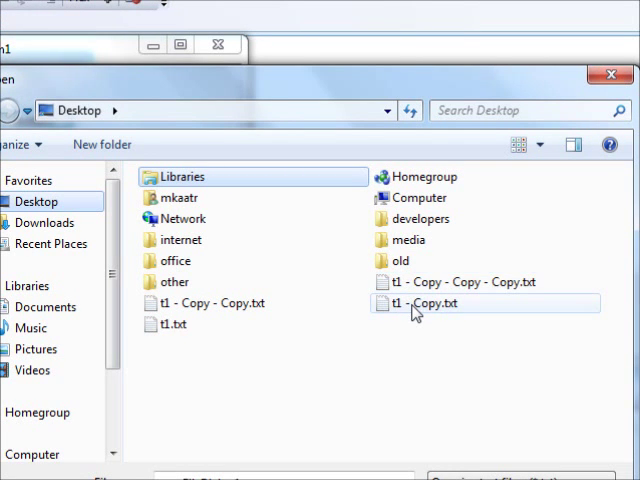
pyautogui.moveTo(414, 309)
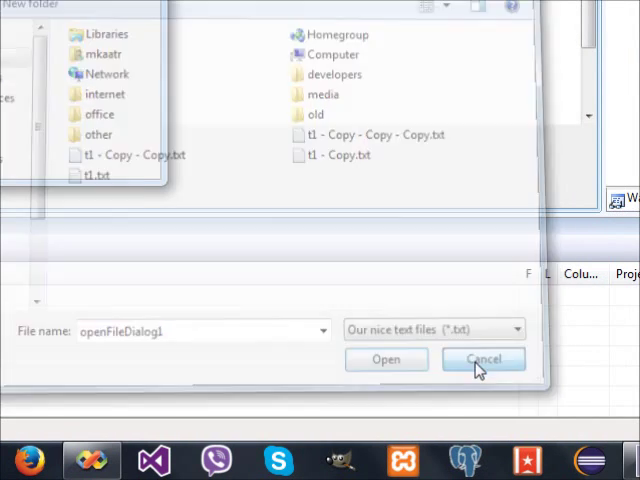
pyautogui.click(483, 359)
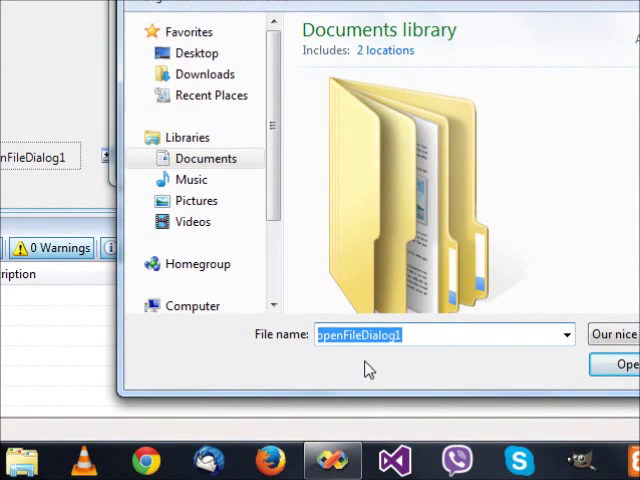
pyautogui.moveTo(358, 357)
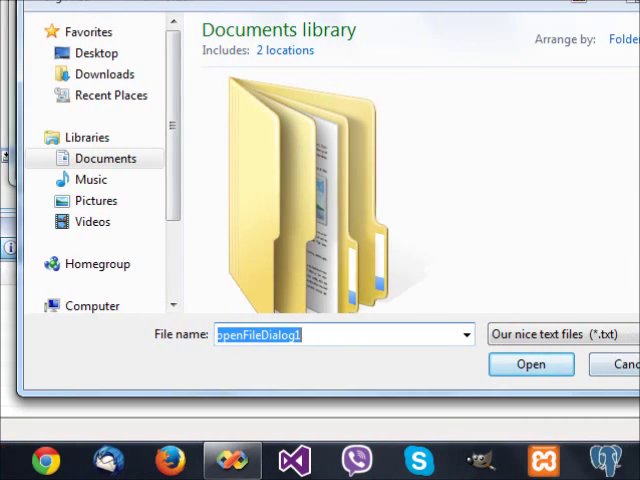
# - Close the test app, select openFileDialog1, rerun and dismiss the open dialog again
pyautogui.click(157, 139)
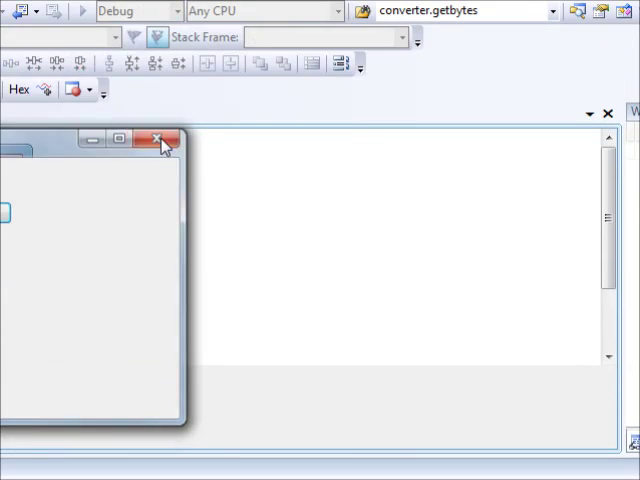
pyautogui.click(157, 138)
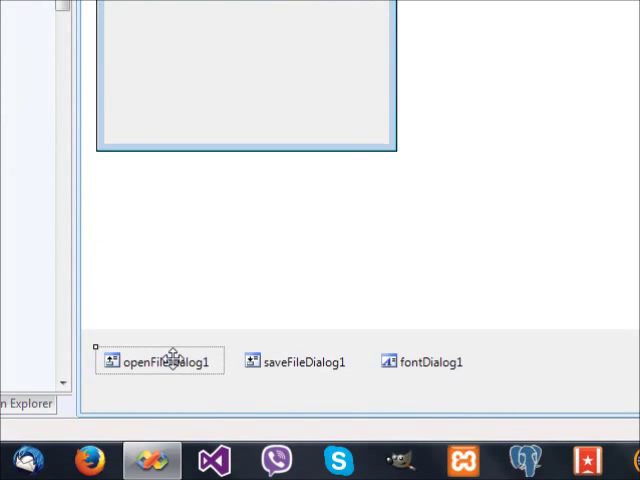
pyautogui.click(159, 361)
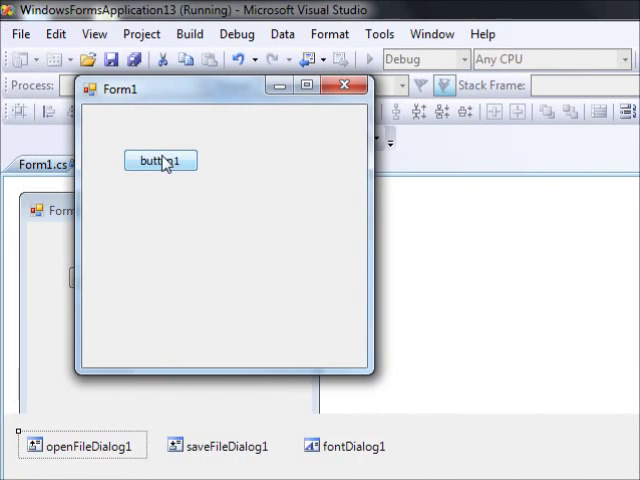
pyautogui.click(161, 160)
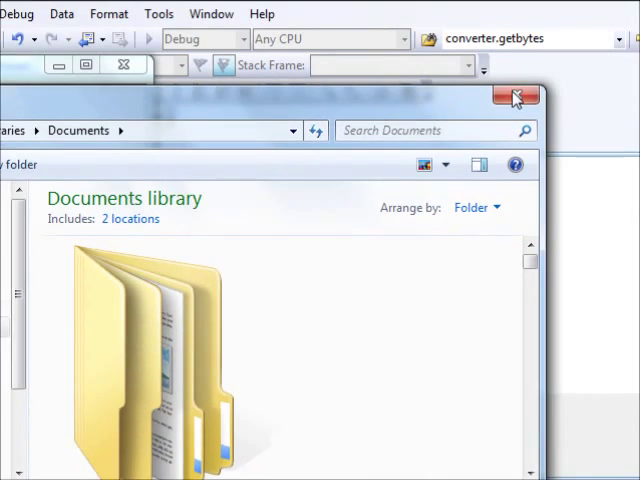
pyautogui.click(516, 96)
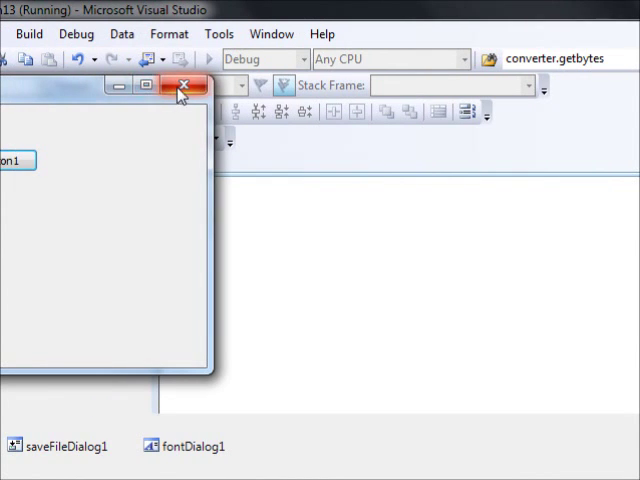
pyautogui.click(180, 86)
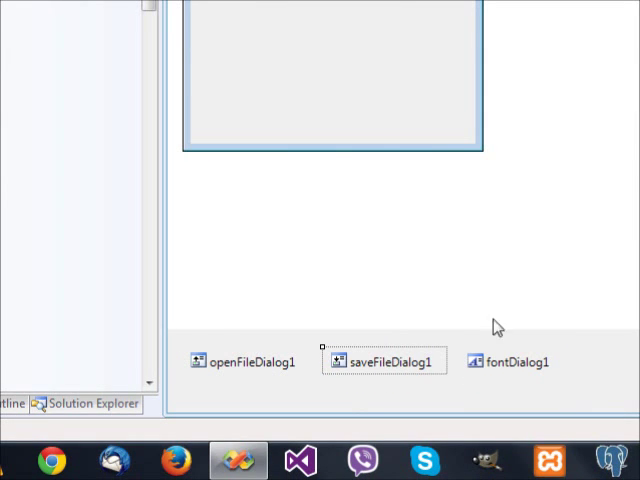
# - Wrap ShowDialog() in an if testing DialogResult.OK, setting the title to "OK pressed"
pyautogui.click(383, 361)
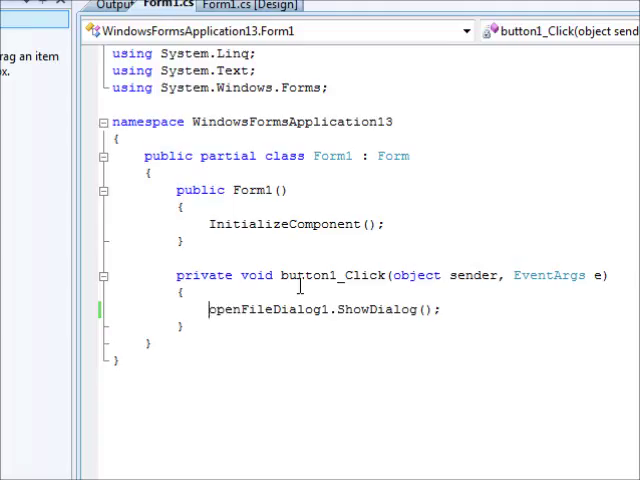
pyautogui.write('if(')
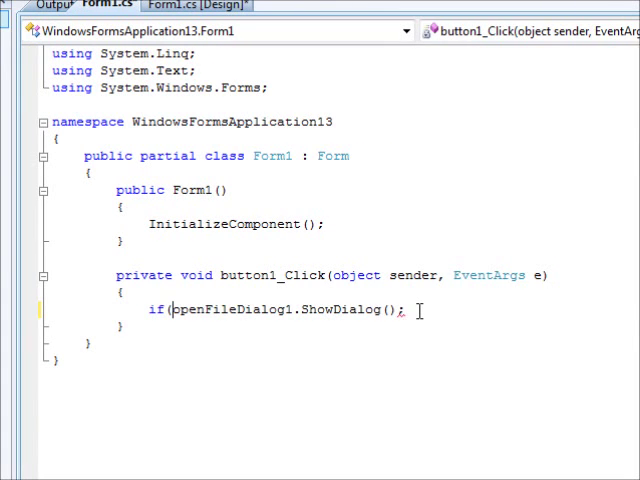
pyautogui.press('Backspace')
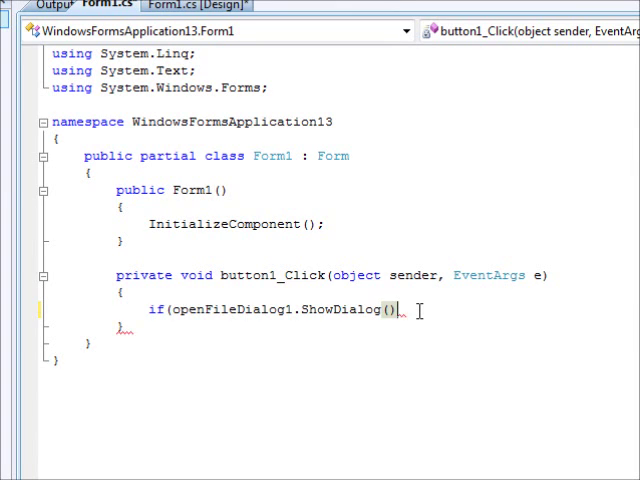
pyautogui.write('==')
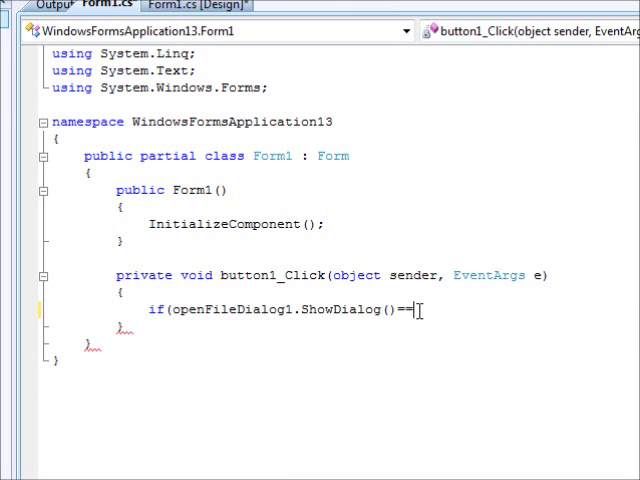
pyautogui.write('DialogResult .')
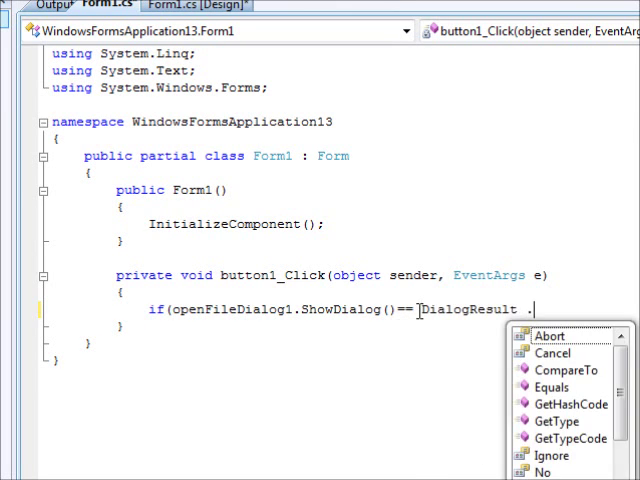
pyautogui.write('ok')
pyautogui.write('{')
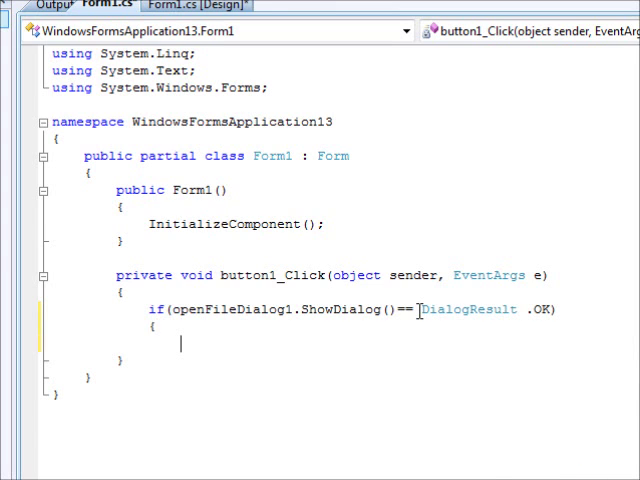
pyautogui.write('else')
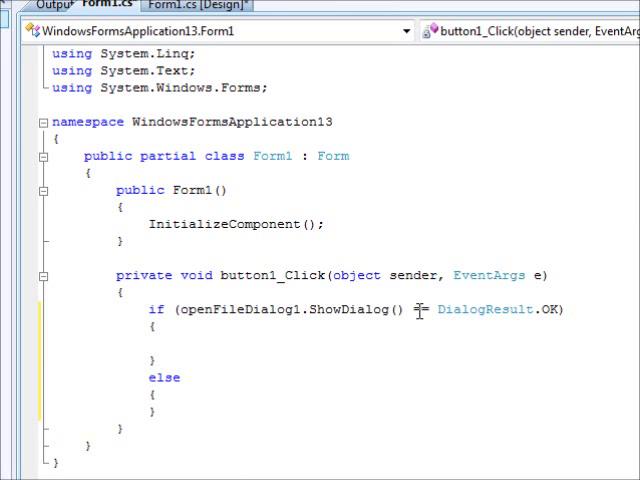
pyautogui.write('this.Text')
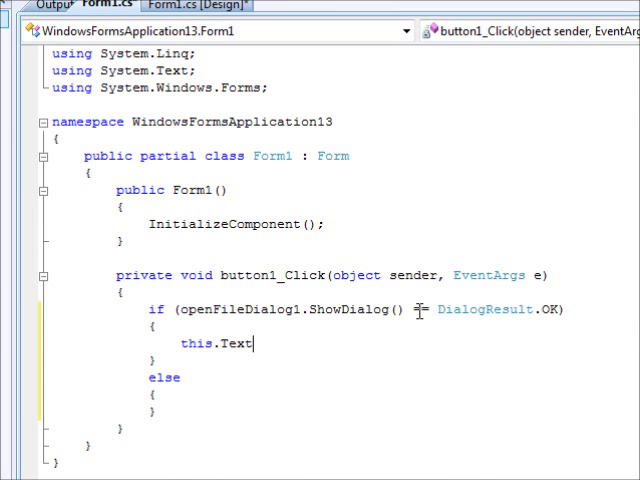
pyautogui.write('="OK pr')
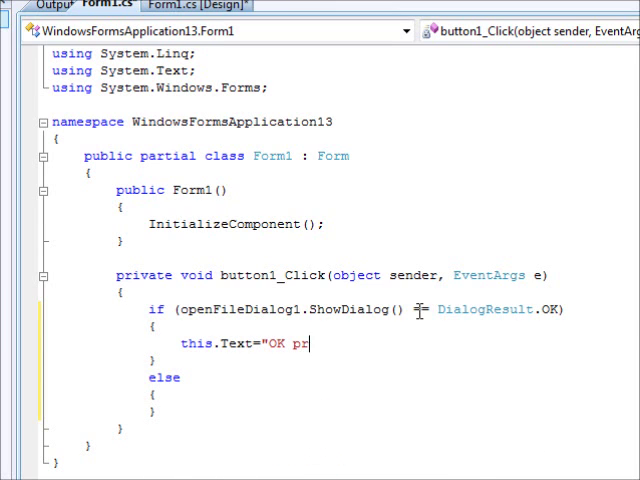
pyautogui.write('essed";')
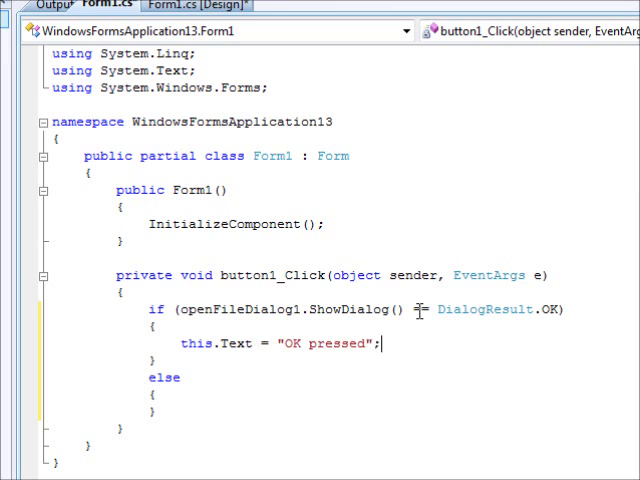
# - Set this.Text = "Cancel pressed"; in the else branch
pyautogui.write('this.')
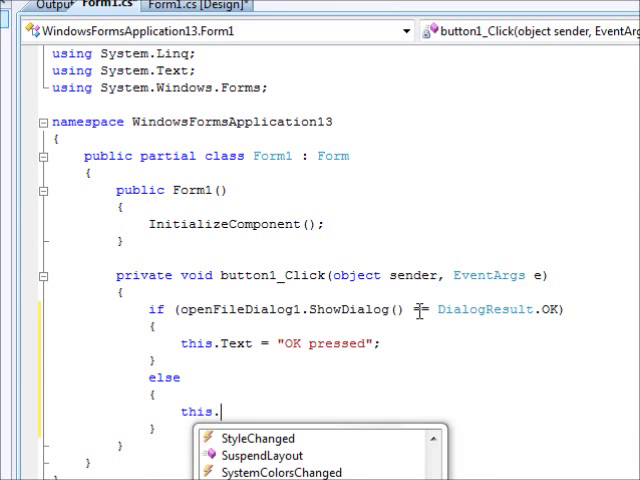
pyautogui.write('Text=')
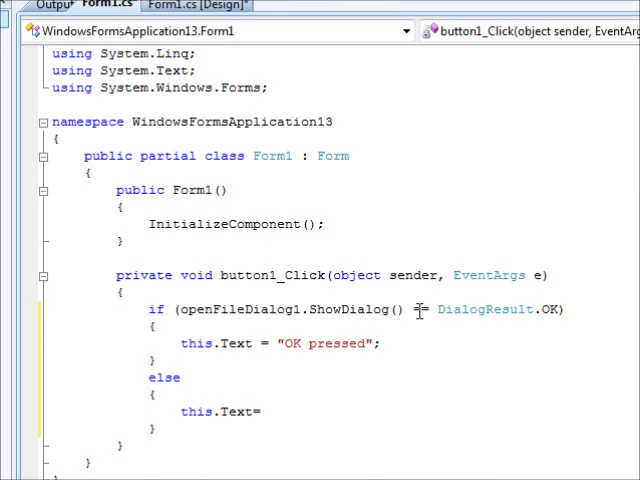
pyautogui.write('"Cancel')
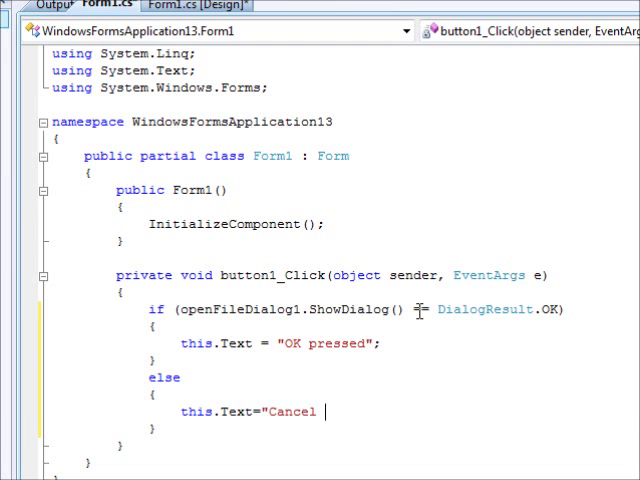
pyautogui.write('press')
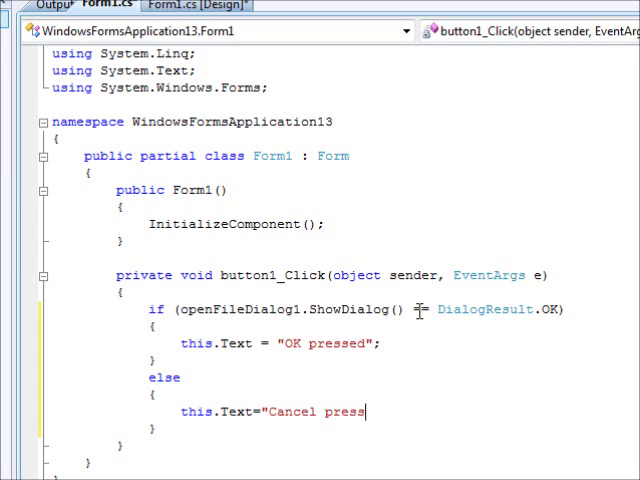
pyautogui.write('ed";')
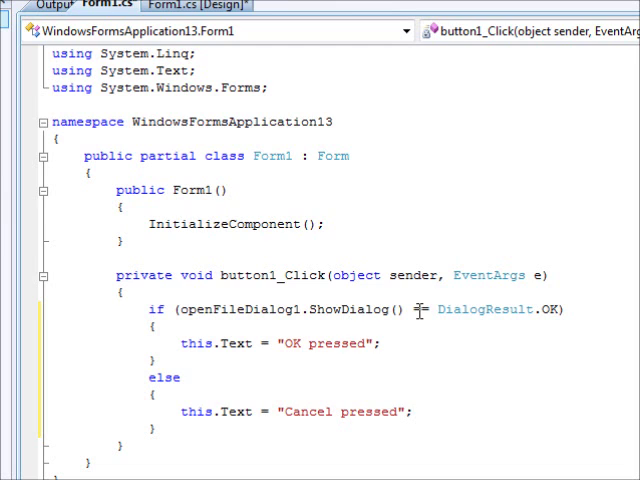
pyautogui.click(420, 411)
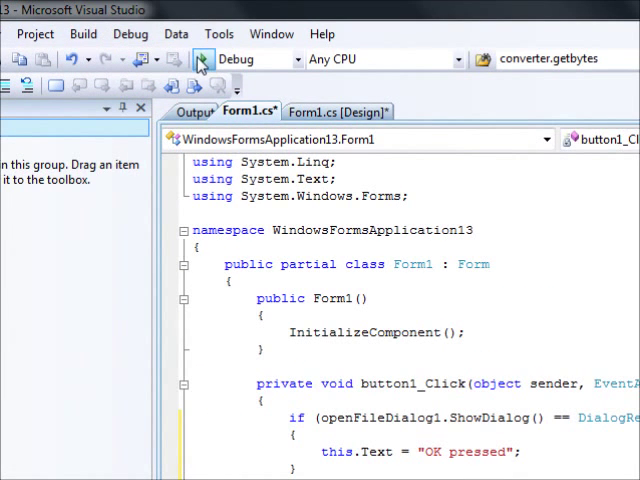
pyautogui.click(202, 59)
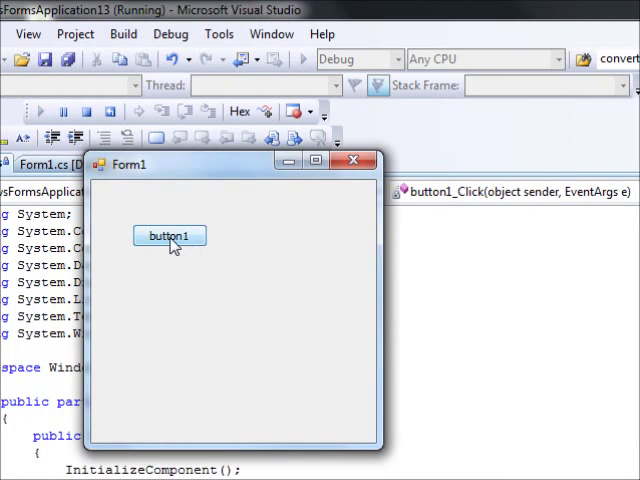
pyautogui.click(169, 236)
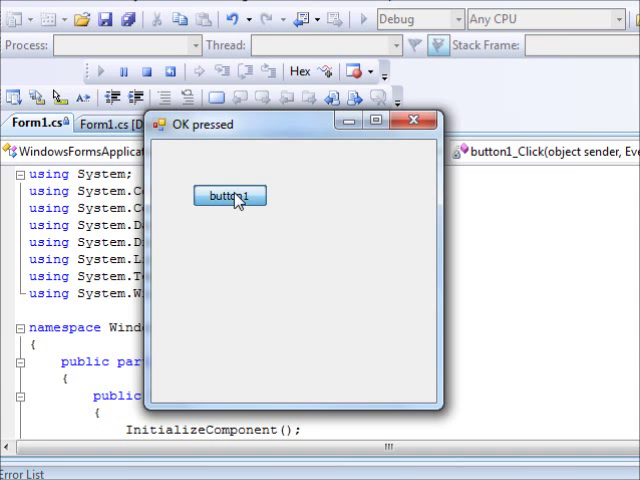
pyautogui.click(229, 195)
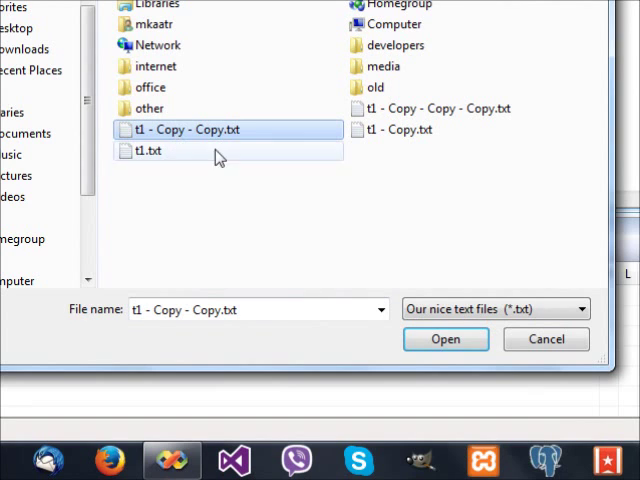
pyautogui.click(445, 339)
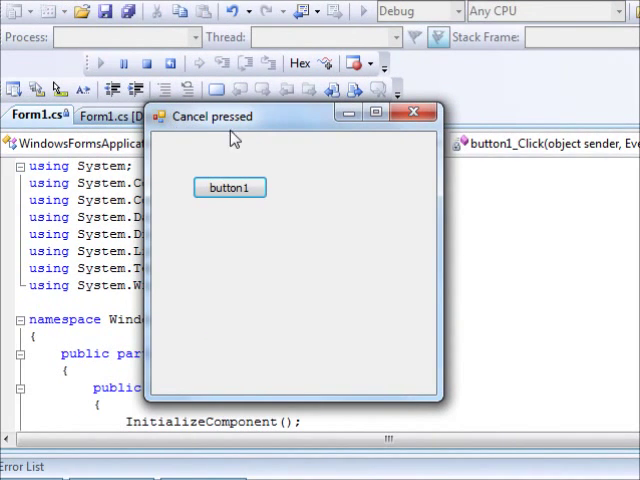
pyautogui.moveTo(250, 140)
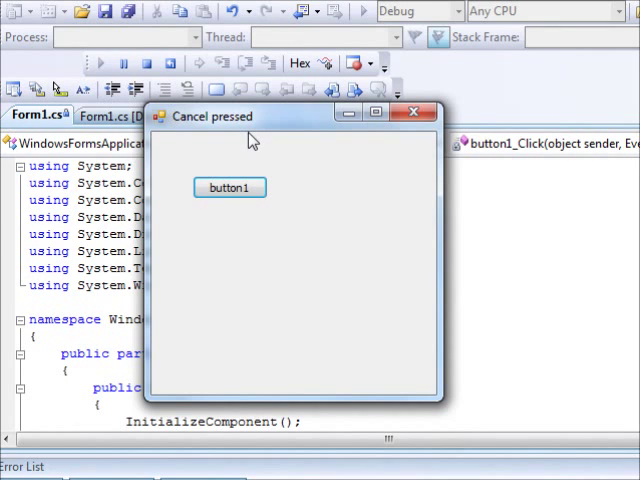
pyautogui.moveTo(376, 213)
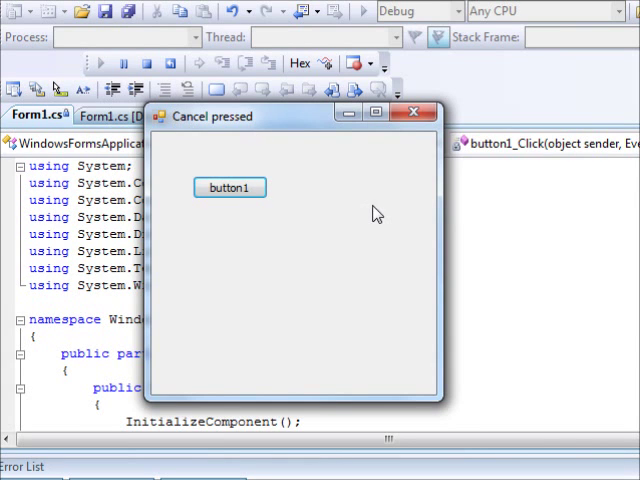
pyautogui.moveTo(405, 153)
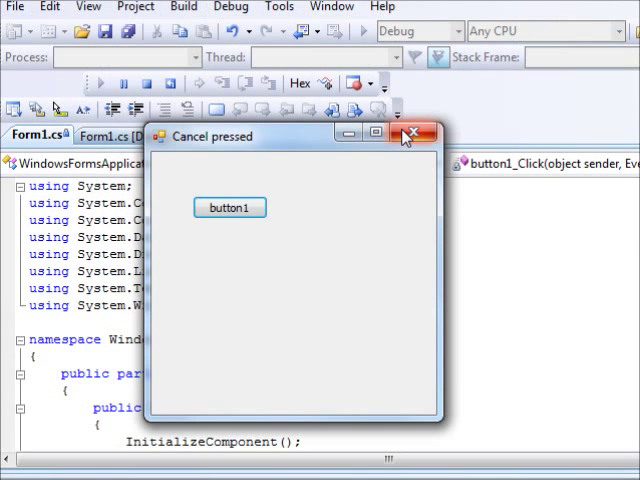
pyautogui.click(404, 133)
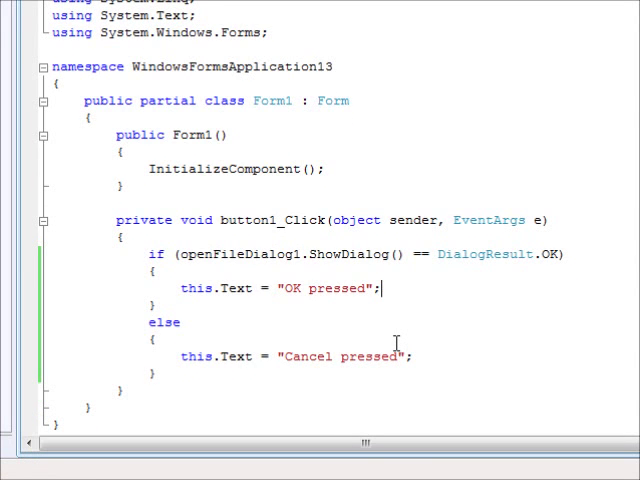
# - Replace the "OK pressed" string in the if block with openFileDialog1.FileName
pyautogui.doubleClick(320, 288)
pyautogui.write('openFileDialog1.FileName')
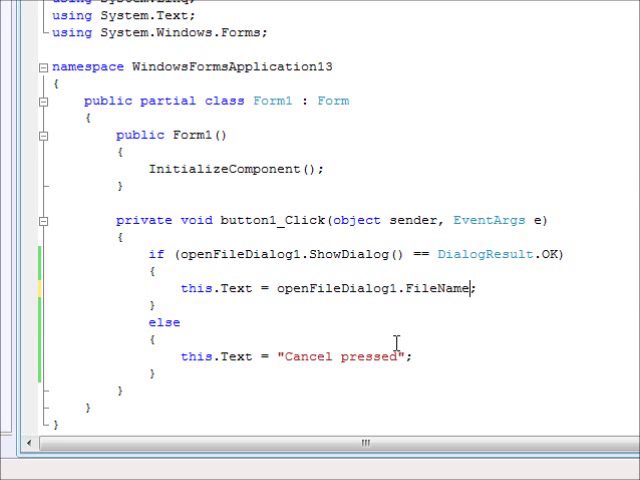
pyautogui.doubleClick(438, 289)
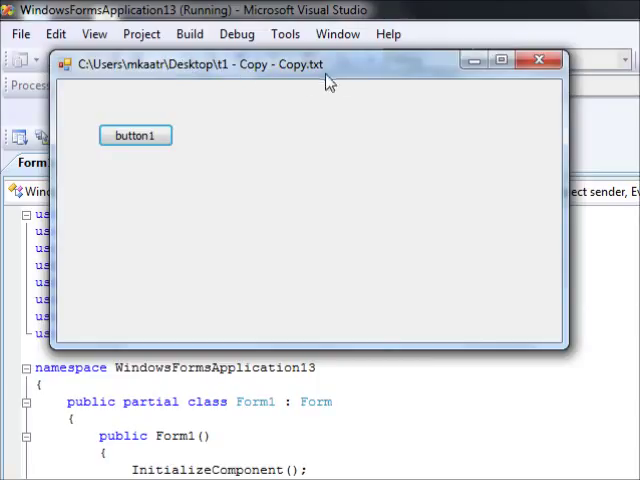
pyautogui.moveTo(365, 86)
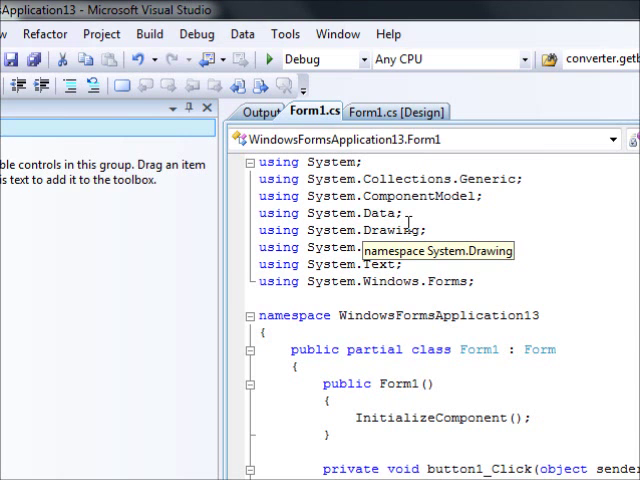
# - Create a new Windows Forms Application project, WindowsFormsApplication14, from File > New > Project
pyautogui.click(15, 33)
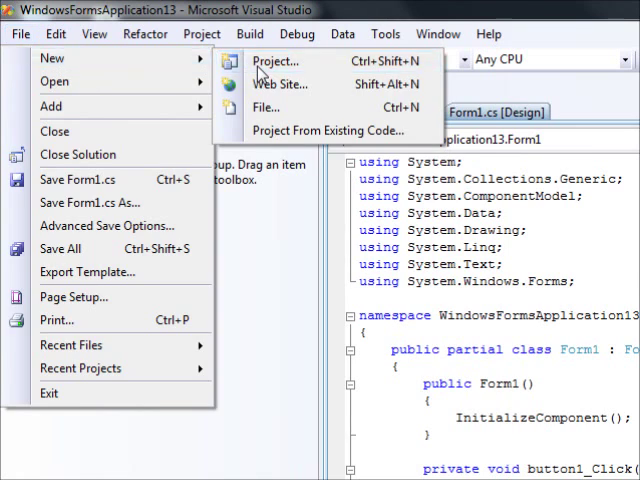
pyautogui.click(277, 61)
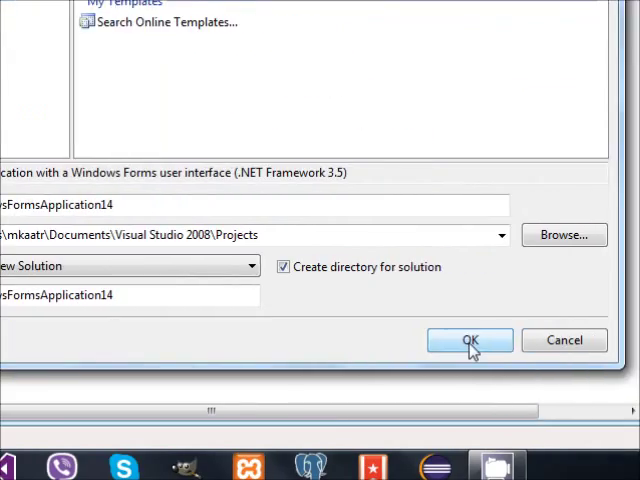
pyautogui.click(470, 340)
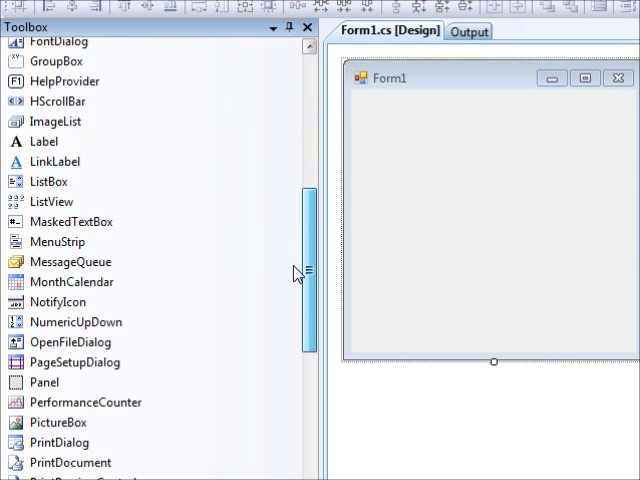
# - Add a MenuStrip with standard items to Form1 and make the text box multiline
pyautogui.click(59, 241)
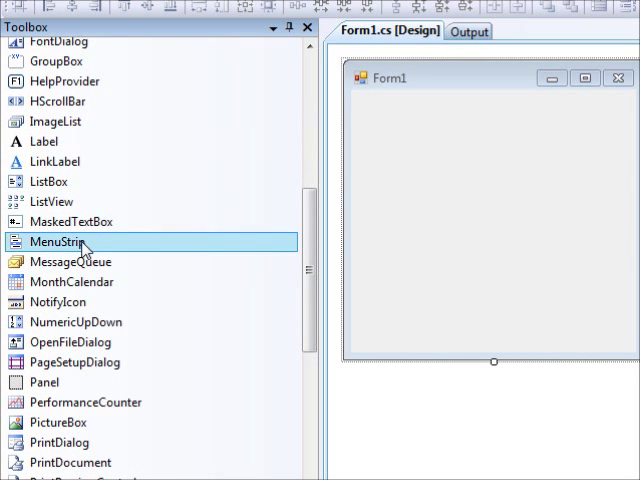
pyautogui.doubleClick(57, 242)
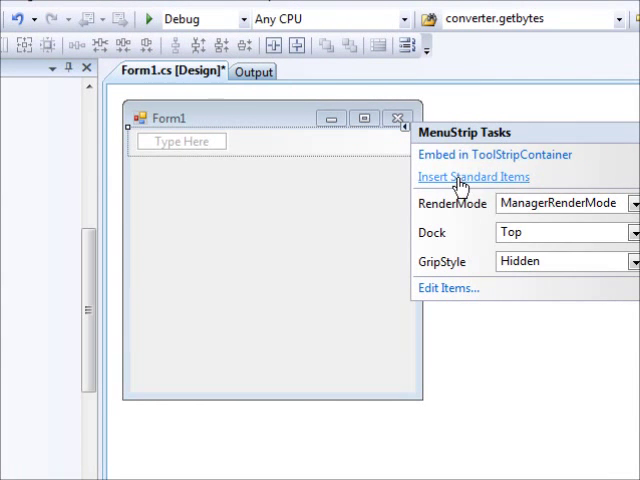
pyautogui.click(472, 176)
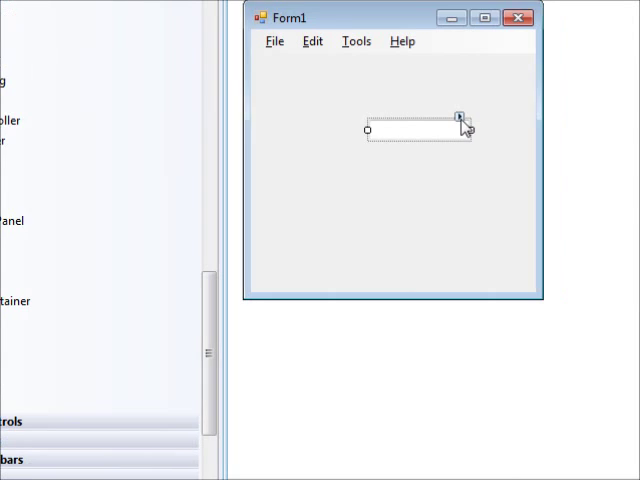
pyautogui.click(459, 116)
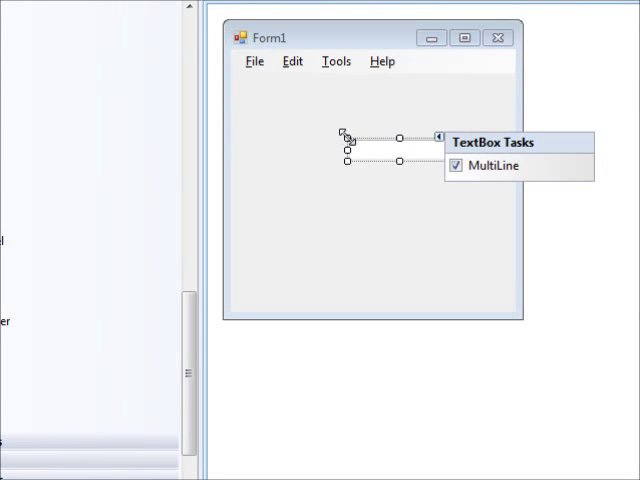
pyautogui.click(455, 166)
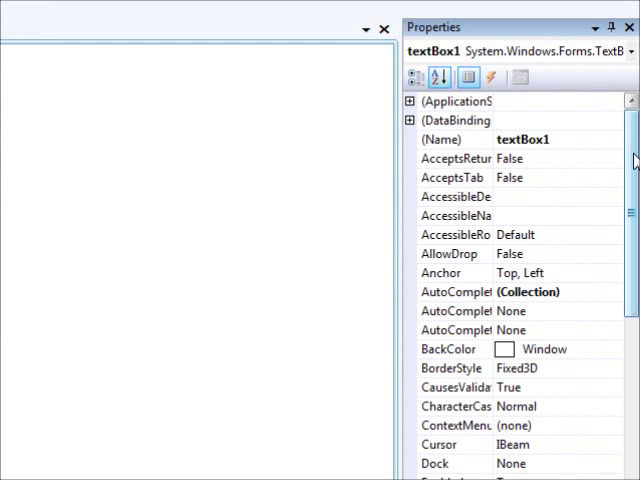
# - Rename textBox1 to 'Editor', anchor it on all sides, and title Form1 'C# Notepad'
pyautogui.click(614, 272)
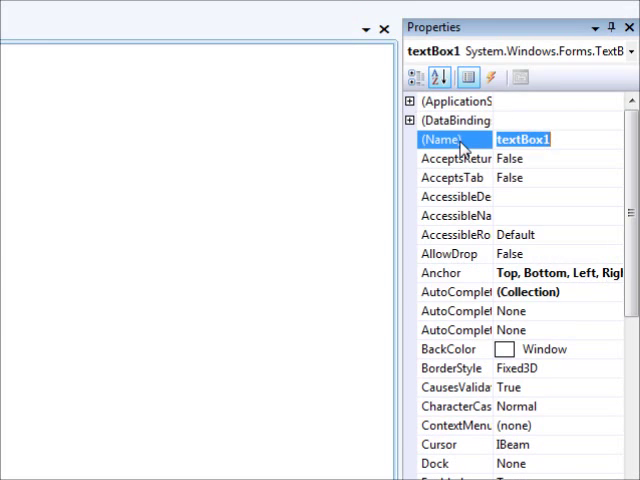
pyautogui.write('Editor')
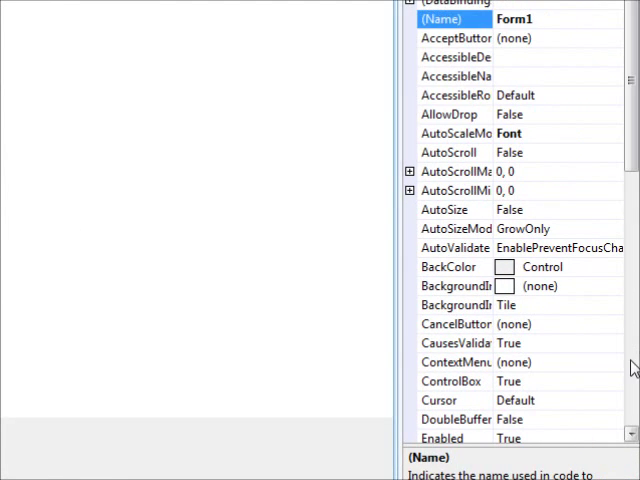
pyautogui.scroll(-3)
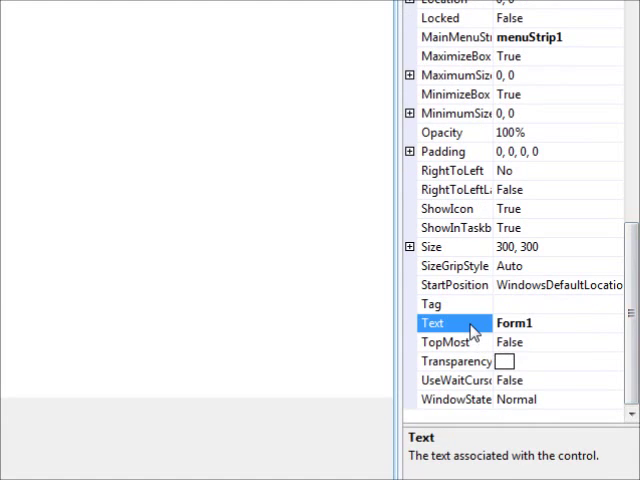
pyautogui.write('C# Notepad')
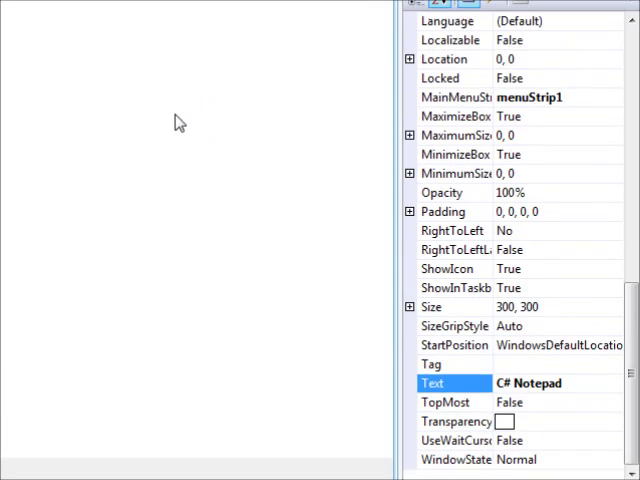
pyautogui.click(148, 141)
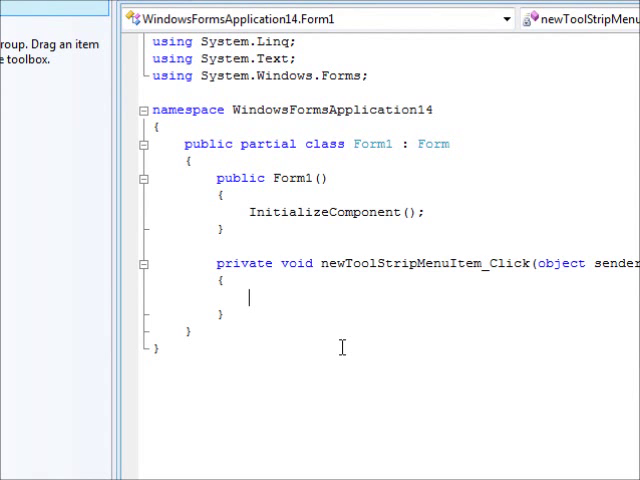
# - Write Editor.Text = ""; in newToolStripMenuItem_Click
pyautogui.write('edi')
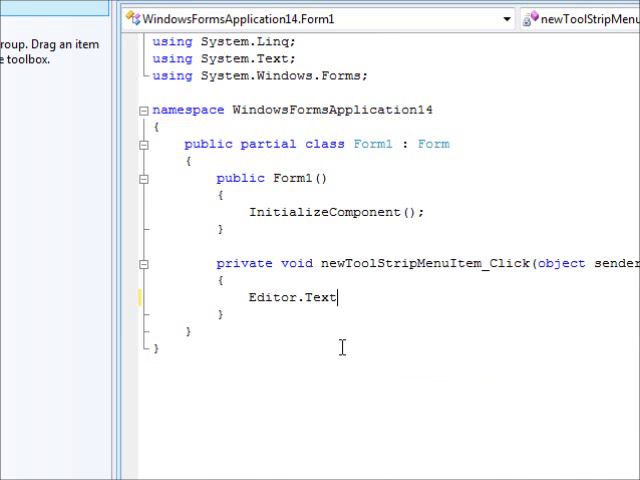
pyautogui.write('= "";')
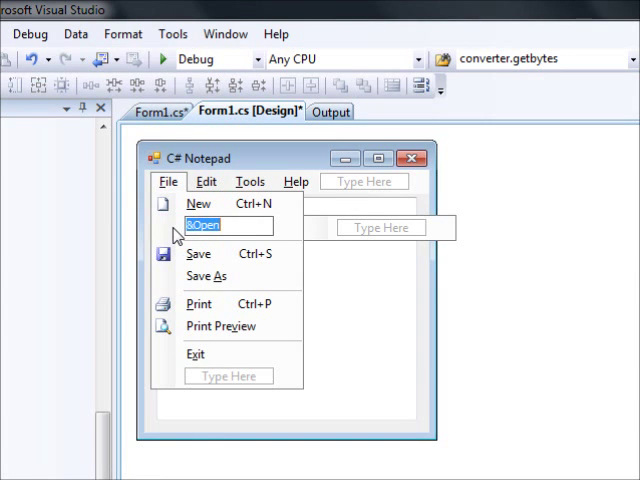
pyautogui.moveTo(293, 243)
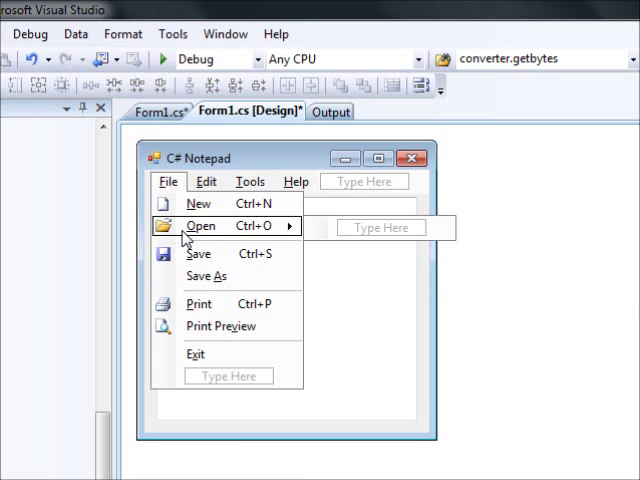
# - Generate the openToolStripMenuItem_Click handler from the File menu's Open item
pyautogui.doubleClick(201, 225)
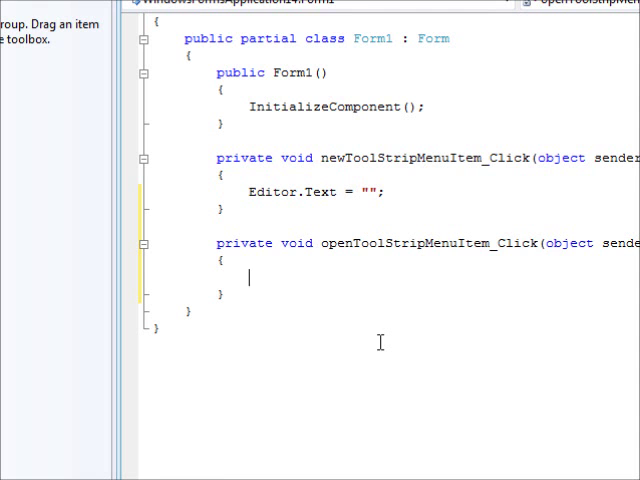
# - Declare OpenFileDialog OFD with Filter "All text files|*.txt"
pyautogui.write('OpenFileDialog')
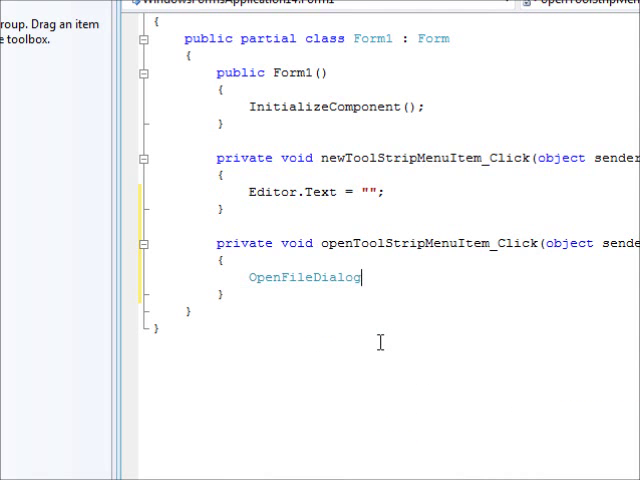
pyautogui.write('OFD=')
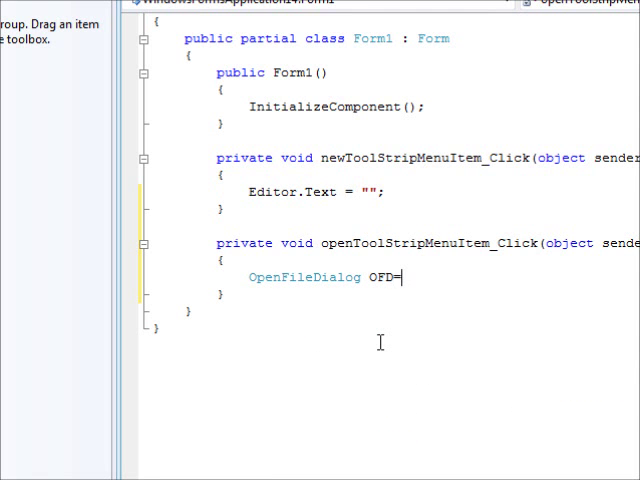
pyautogui.write('new OpenFileDialog();')
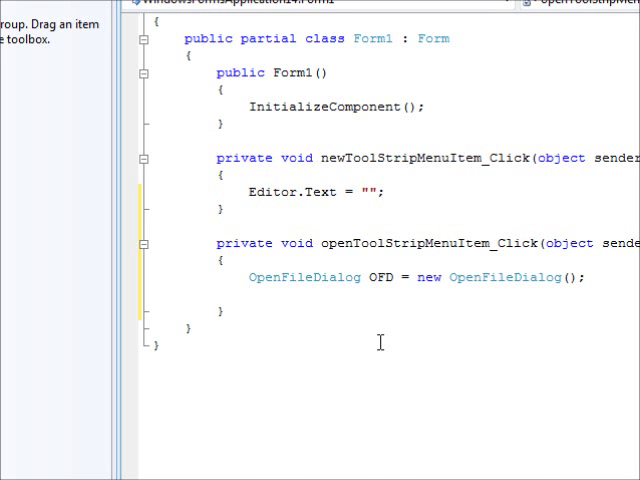
pyautogui.write('OFD.filter="')
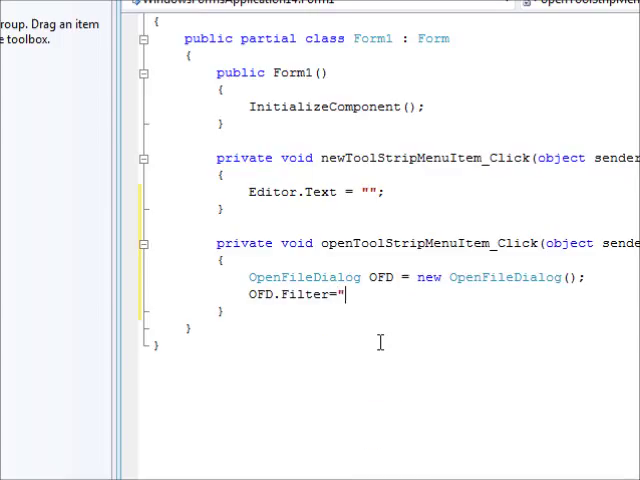
pyautogui.write('All text files')
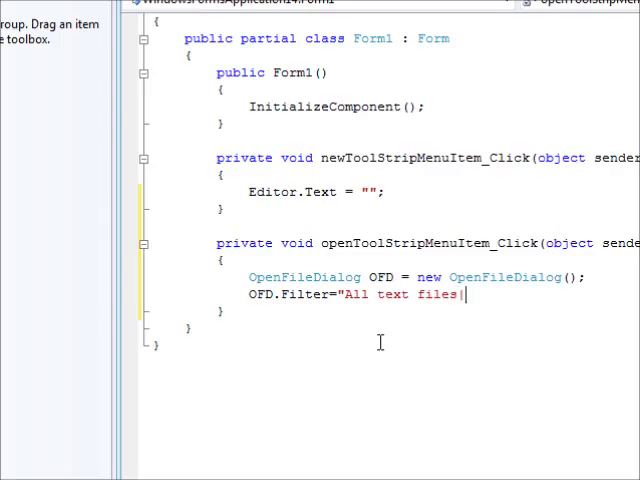
pyautogui.write('|*.txt";')
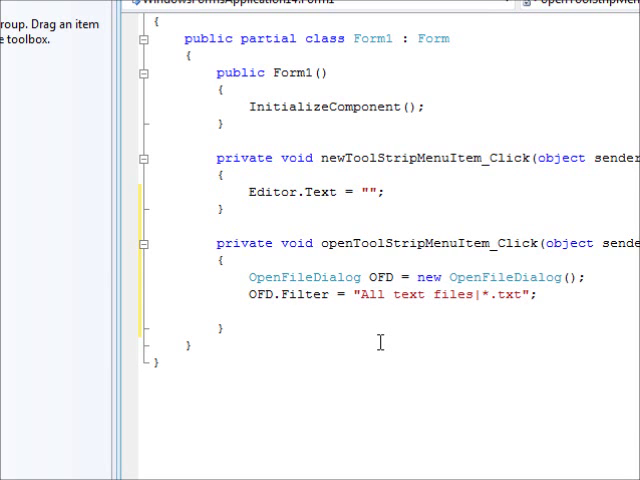
# - Add if (OFD.ShowDialog() == DialogResult.OK) to the Open handler
pyautogui.write('if (OFD')
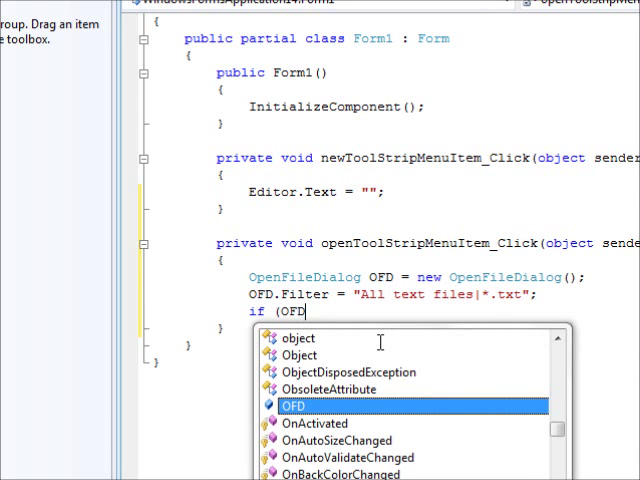
pyautogui.write('.ShowDialog()==')
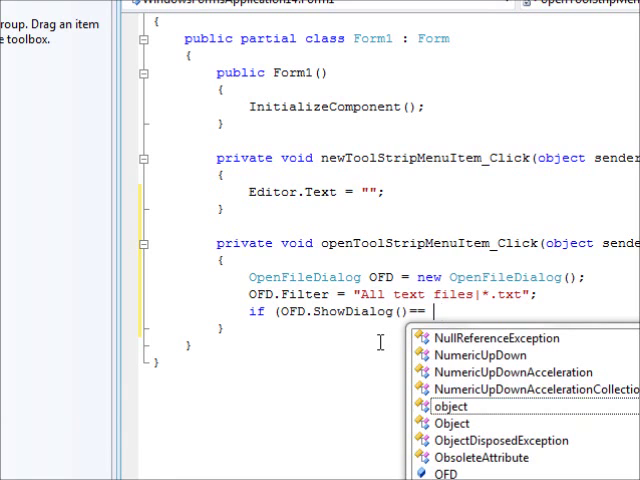
pyautogui.write('di')
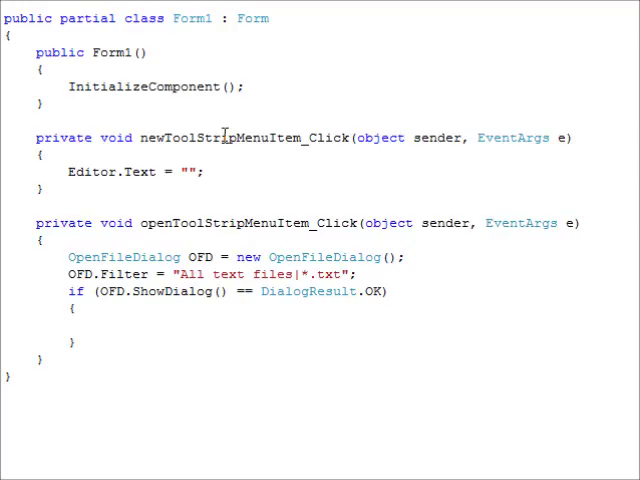
# - Inside the OK block, set Editor.Text = System.IO.File.ReadAllText(OFD.FileName)
pyautogui.write('Editor.Text=')
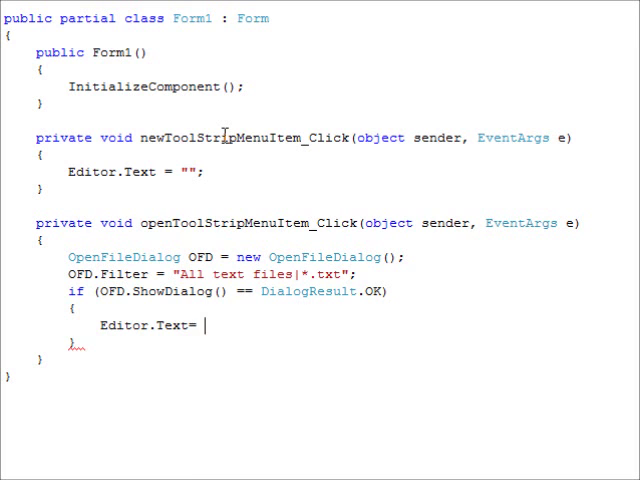
pyautogui.write('System.')
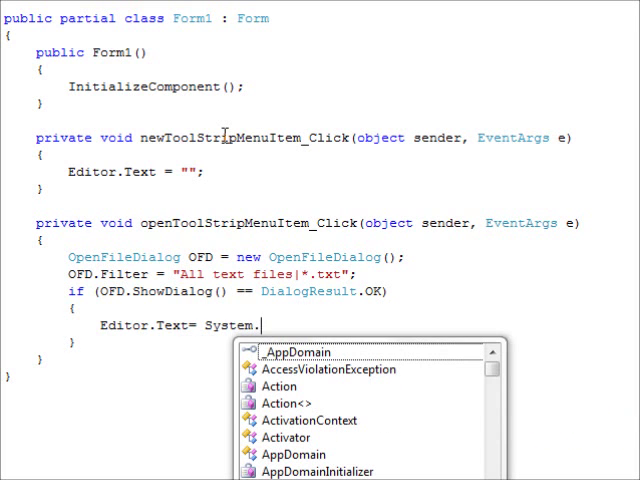
pyautogui.write('IO.')
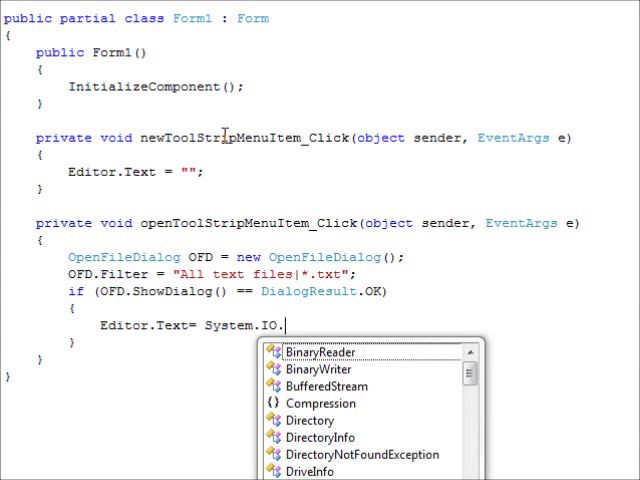
pyautogui.write('File.')
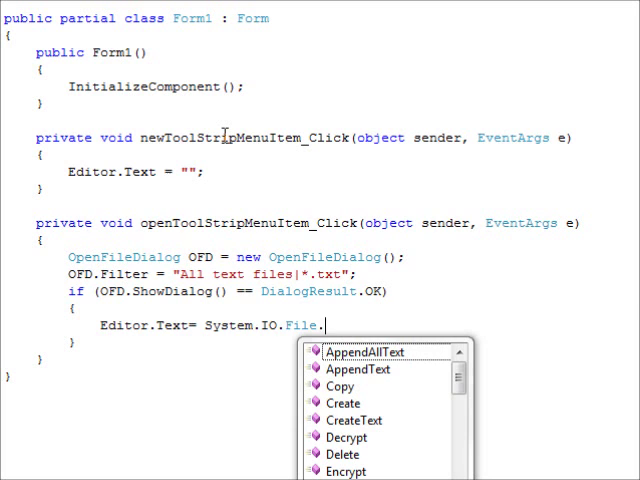
pyautogui.write('Re')
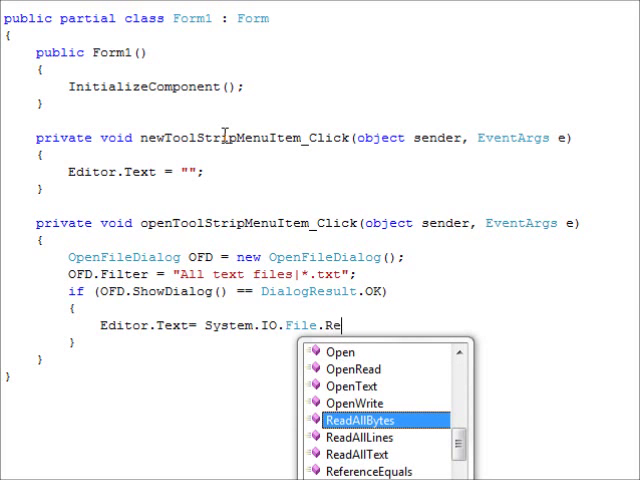
pyautogui.write('adAllText(')
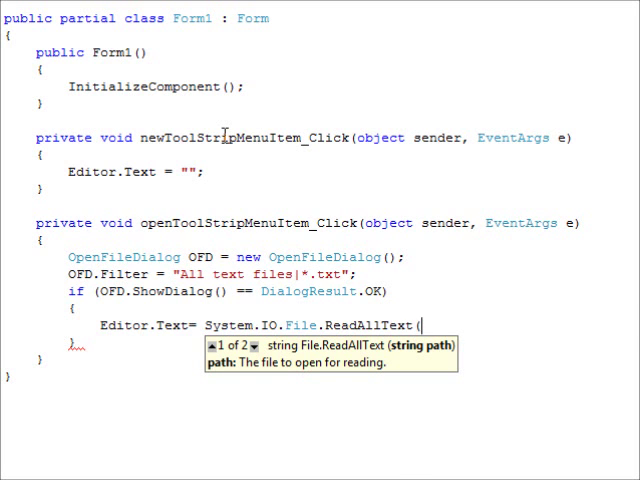
pyautogui.write('OFD.')
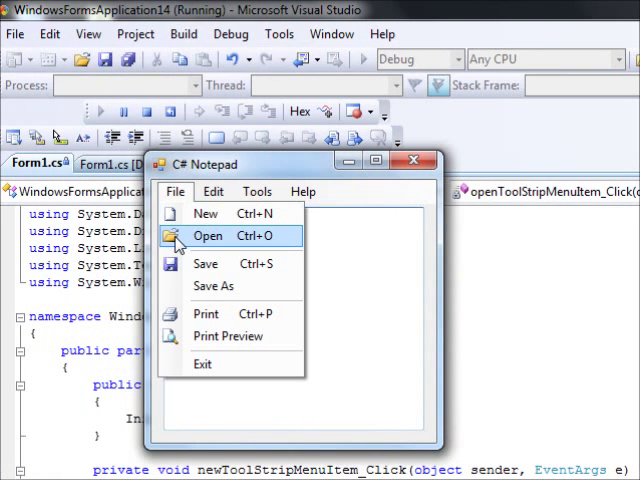
# - Try File > Open in the running C# Notepad, then close the app
pyautogui.click(208, 235)
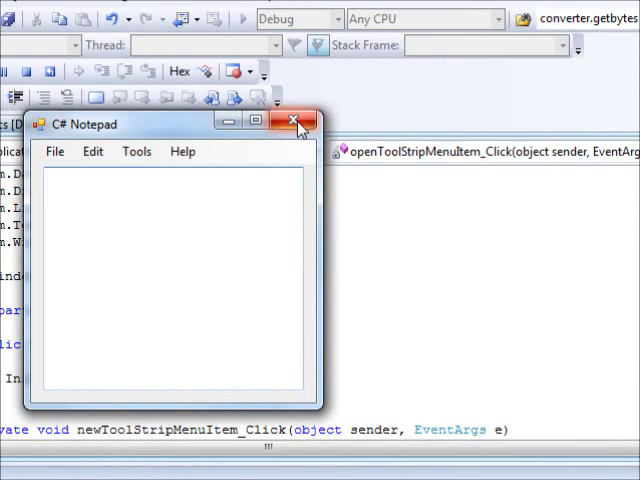
pyautogui.click(298, 121)
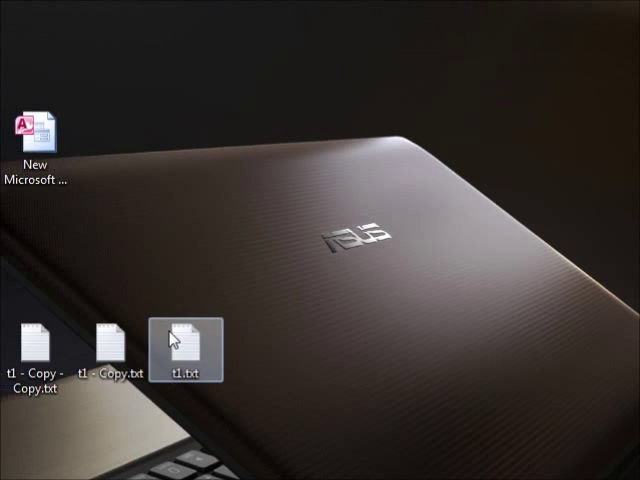
# - Open t1.txt from the desktop in Notepad and type 'this is a test'
pyautogui.doubleClick(179, 345)
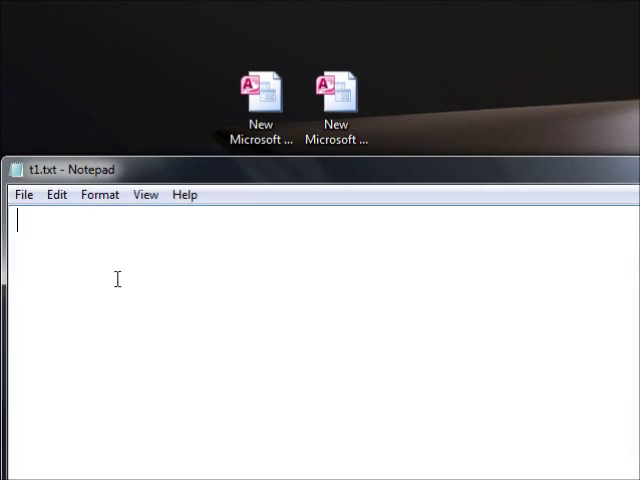
pyautogui.write('this is a')
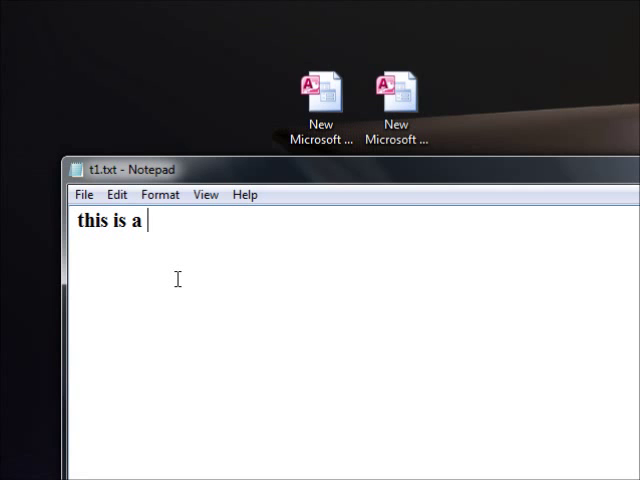
pyautogui.write('test')
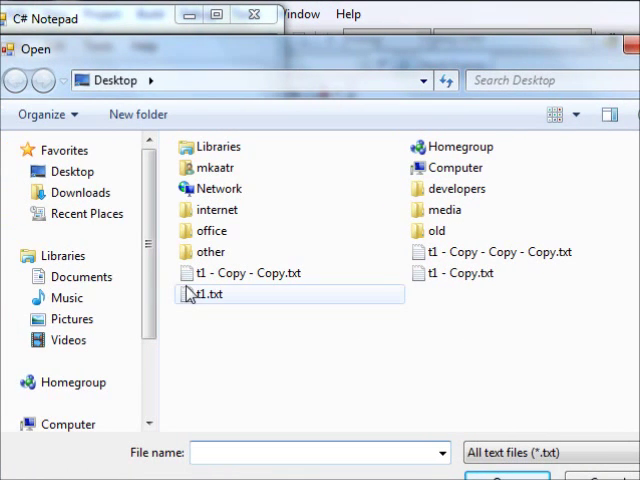
# - Pick t1.txt in the Open dialog so C# Notepad shows 'this is a test'
pyautogui.doubleClick(205, 293)
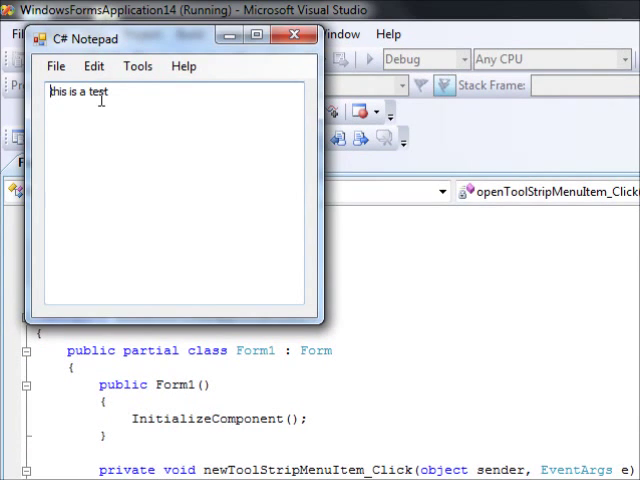
pyautogui.moveTo(186, 120)
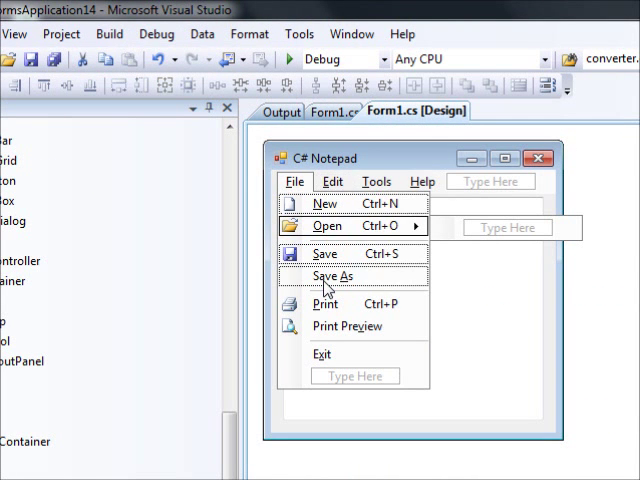
# - Create the Save As click handler and declare SaveFileDialog SFD = new SaveFileDialog()
pyautogui.doubleClick(333, 275)
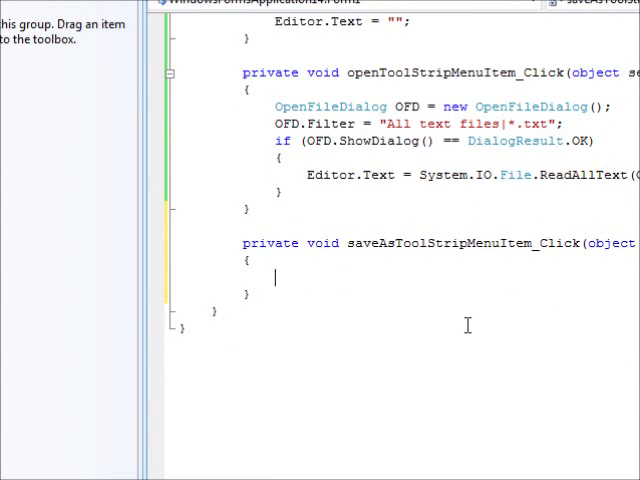
pyautogui.write('SaveFileDialog S')
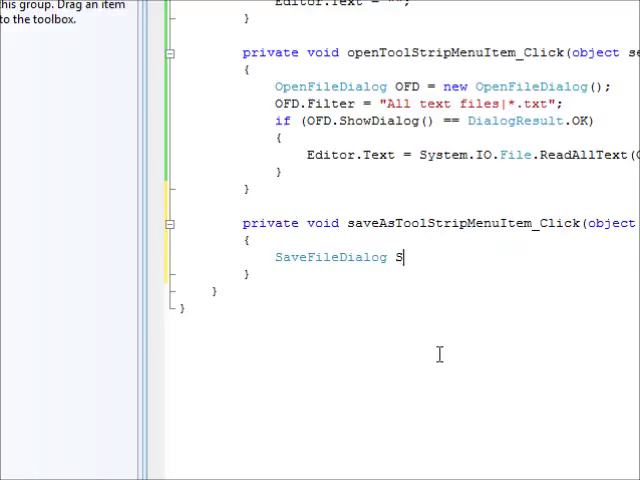
pyautogui.write('FD')
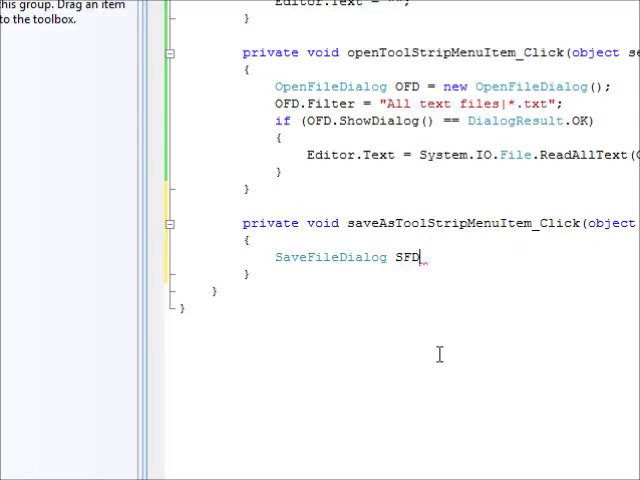
pyautogui.write('=')
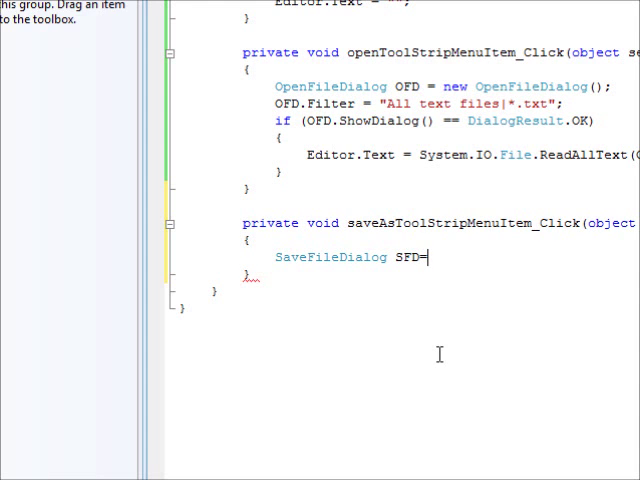
pyautogui.write('new SaveFileDialog();')
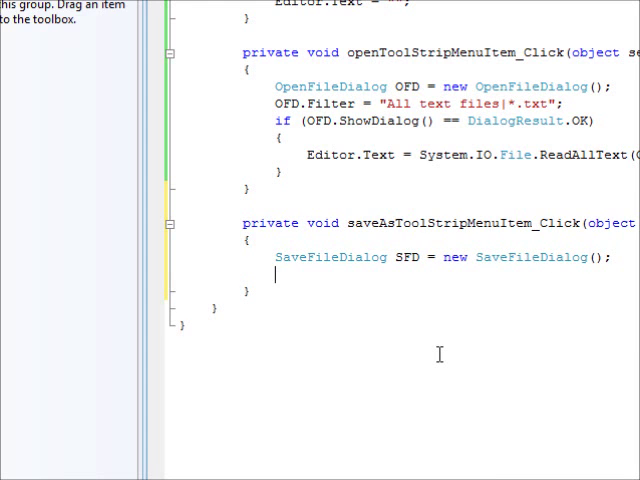
# - Set SFD.Filter to "All text files|*.txt"
pyautogui.write('SFD.fi')
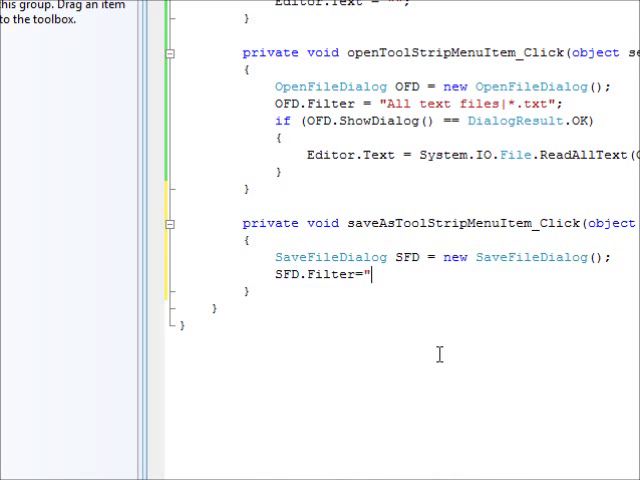
pyautogui.write('All text')
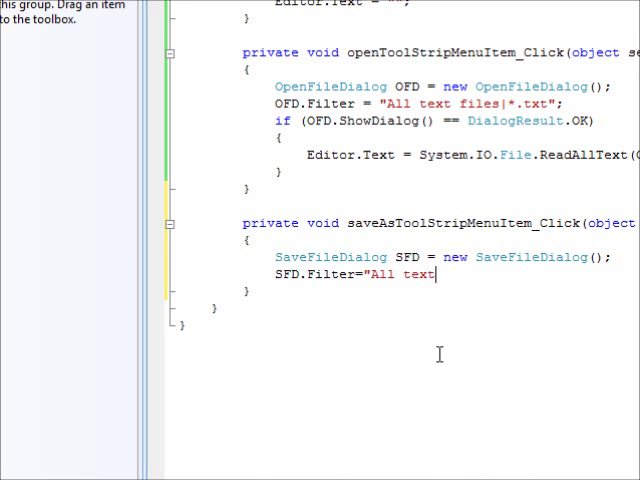
pyautogui.write('files|')
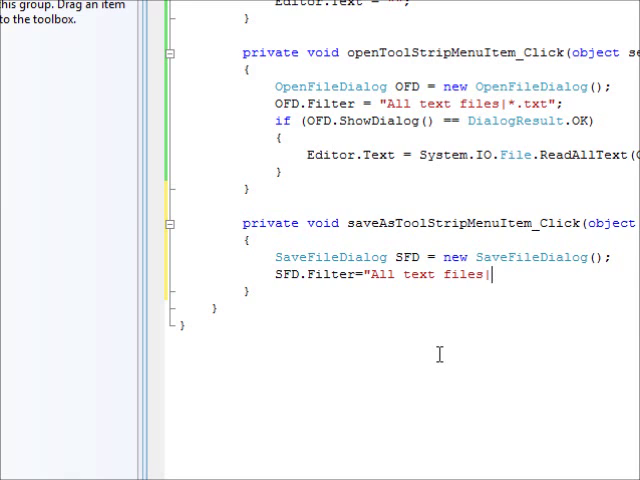
pyautogui.write('*.tx')
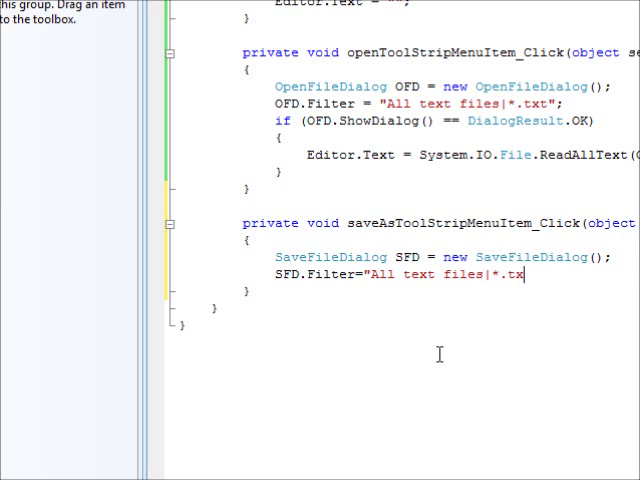
pyautogui.write('t";')
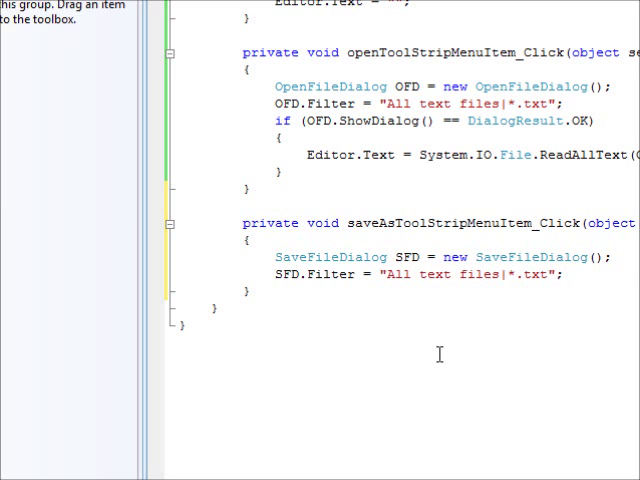
# - Add an if block checking SFD.ShowDialog() == DialogResult.OK
pyautogui.write('if (SFD.')
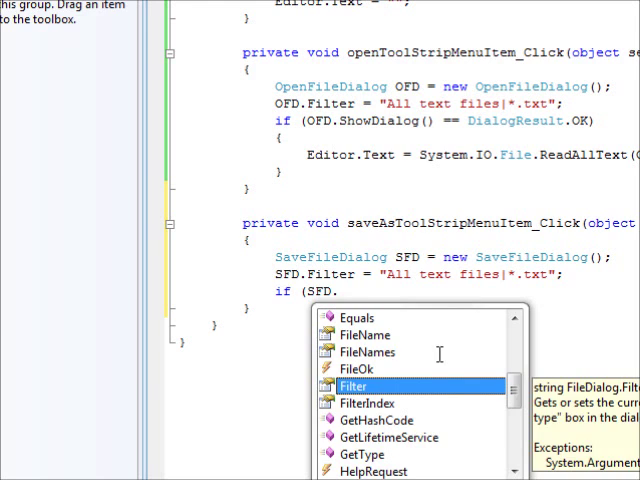
pyautogui.write('ShowDialog()')
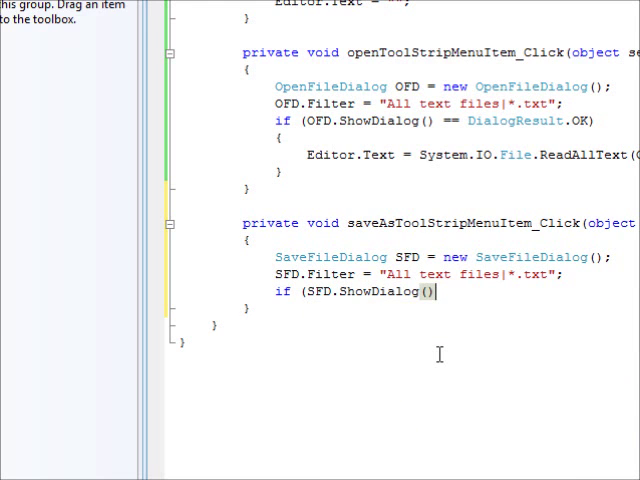
pyautogui.write('==ok')
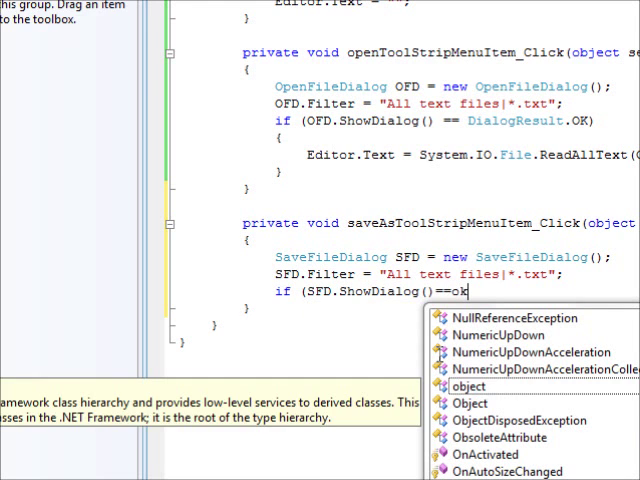
pyautogui.write('File')
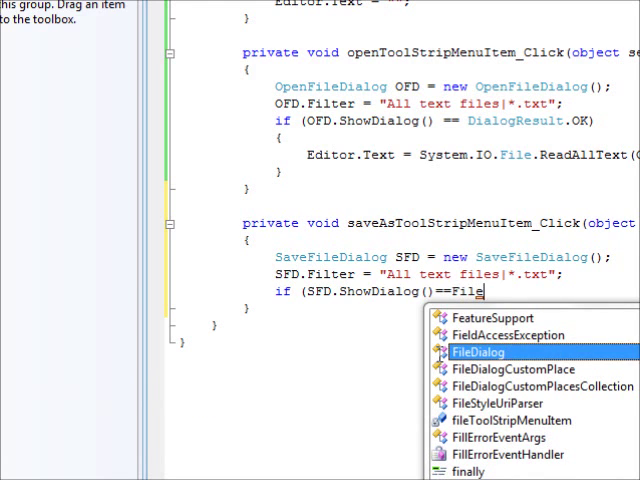
pyautogui.write('dis')
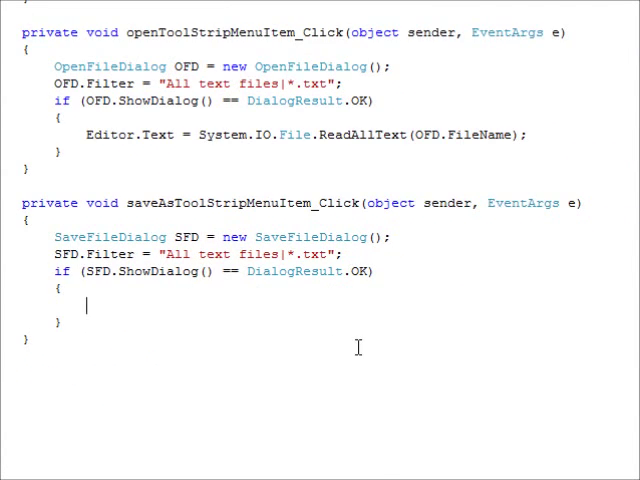
# - Write System.IO.File.WriteAllText(SFD.FileName, Editor.Text) inside the OK block
pyautogui.write('System')
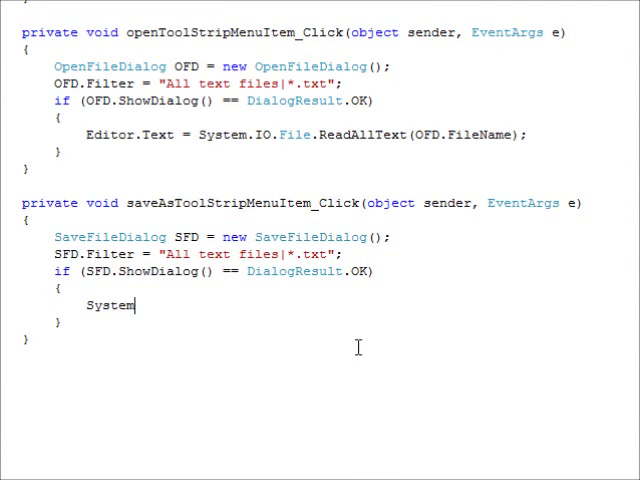
pyautogui.write('.IO.File.')
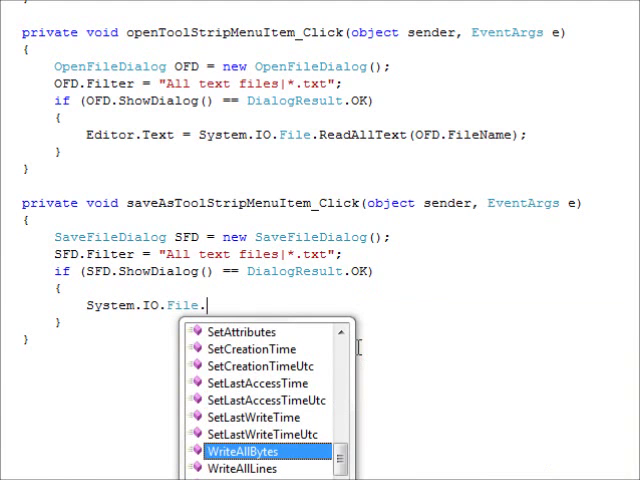
pyautogui.write('WriteAllText(')
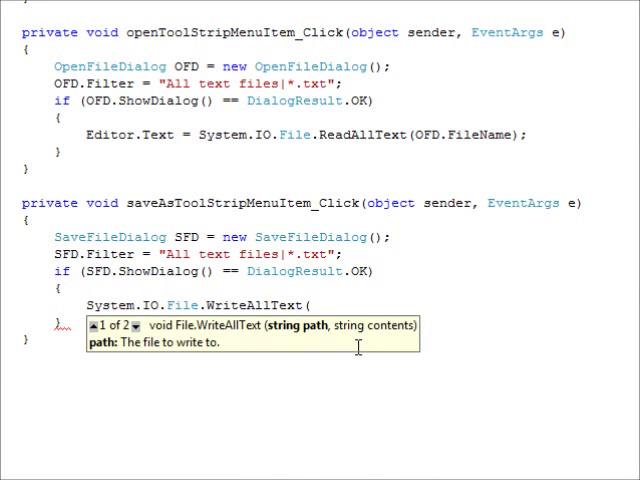
pyautogui.write('SFD.FileName,')
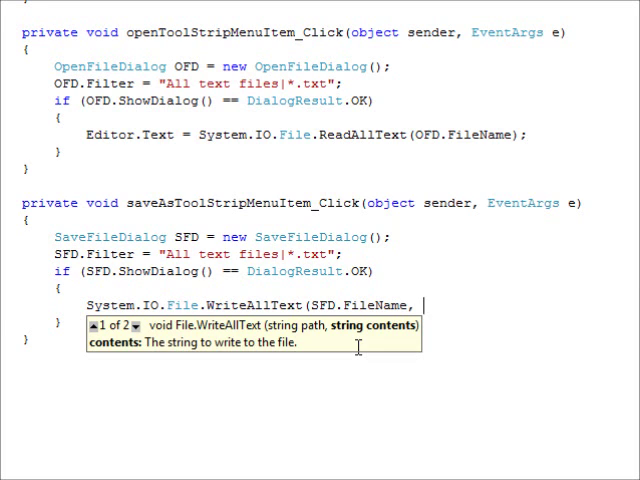
pyautogui.write('Editor.Text);')
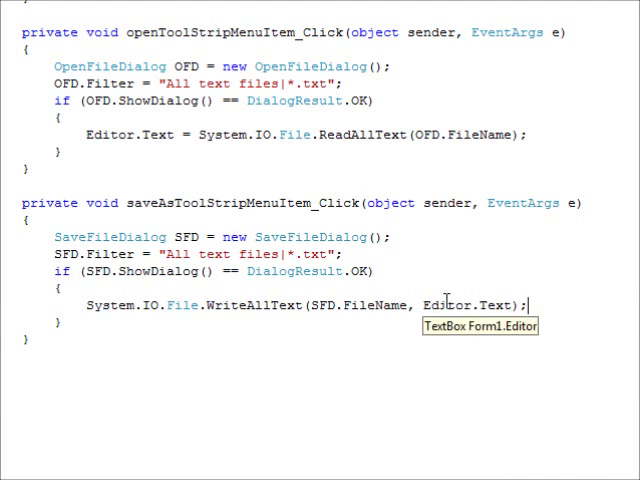
pyautogui.doubleClick(462, 306)
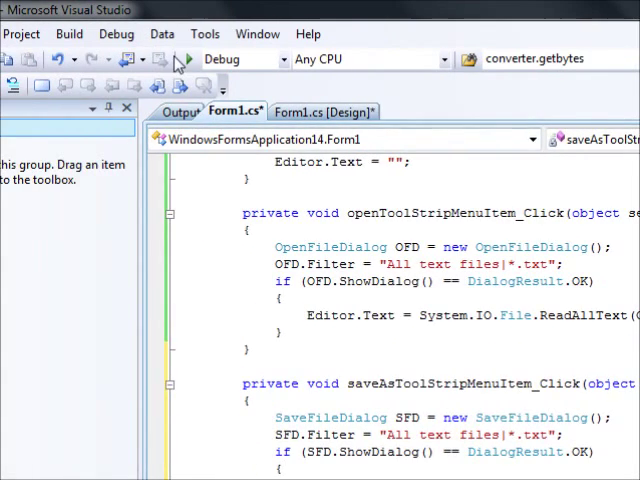
# - Run the C# Notepad app and type 'hello my friend' in the editor
pyautogui.click(185, 60)
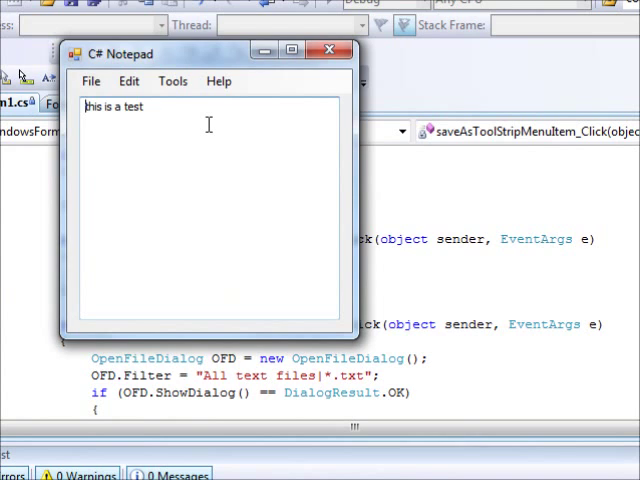
pyautogui.write('hell')
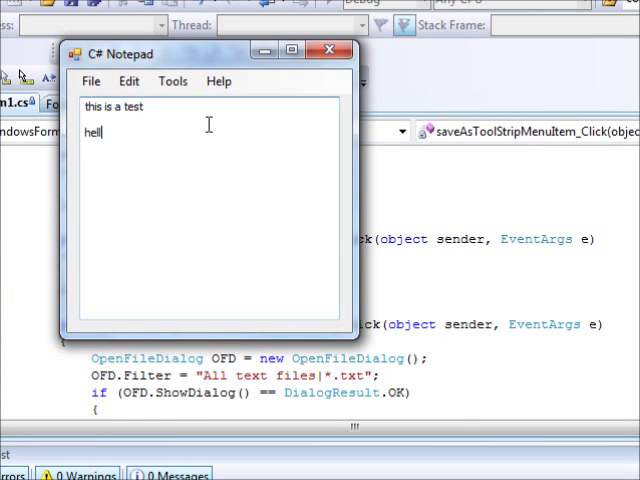
pyautogui.write('o my f')
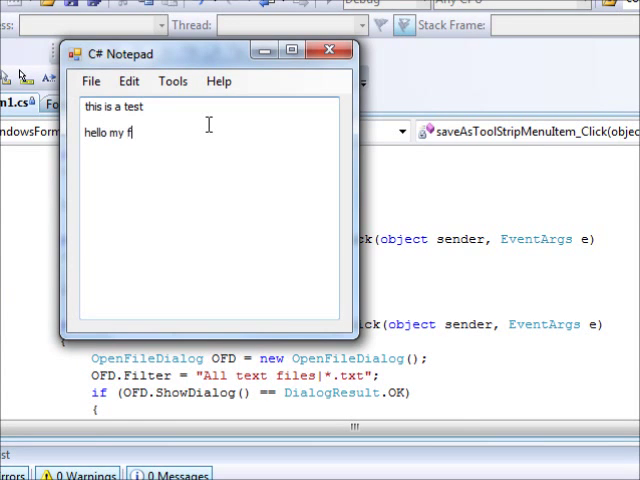
# - Save the text through File > Save As with the file name 'updated'
pyautogui.click(132, 141)
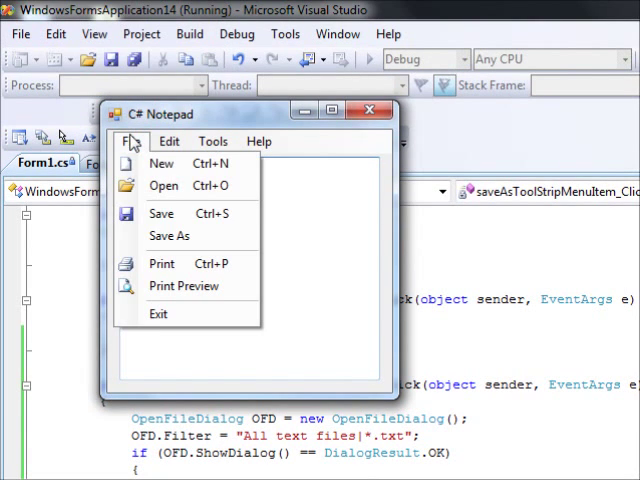
pyautogui.click(168, 235)
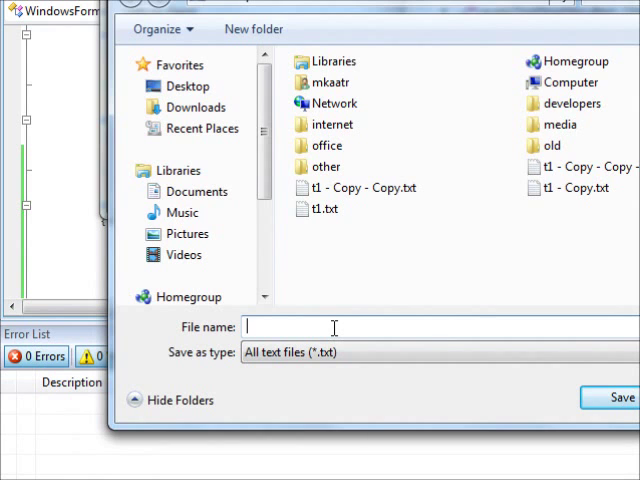
pyautogui.write('upda')
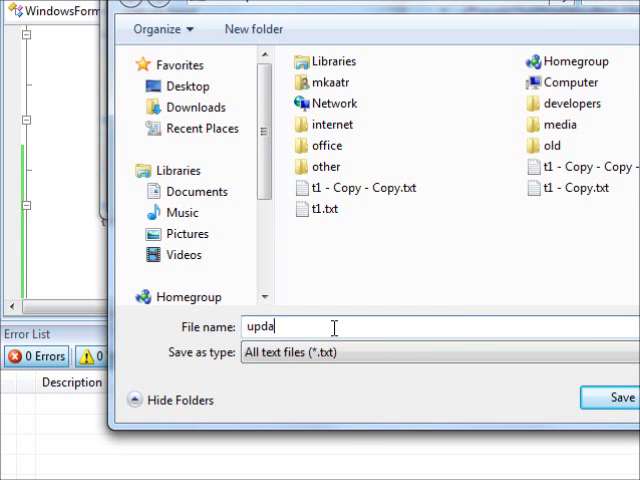
pyautogui.click(620, 397)
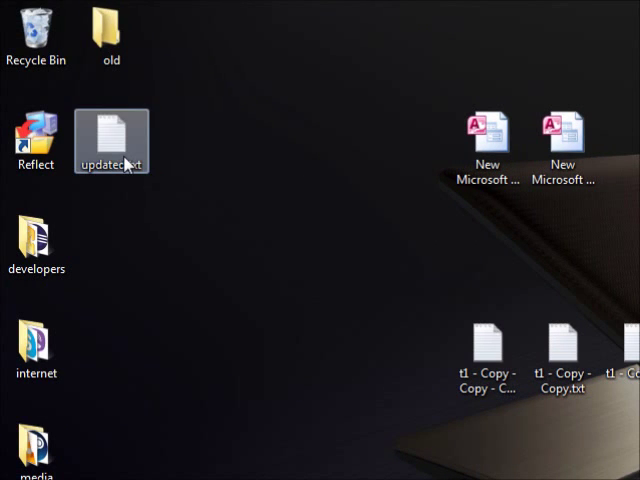
# - Open updated.txt from the desktop in Notepad to check its saved lines
pyautogui.doubleClick(111, 140)
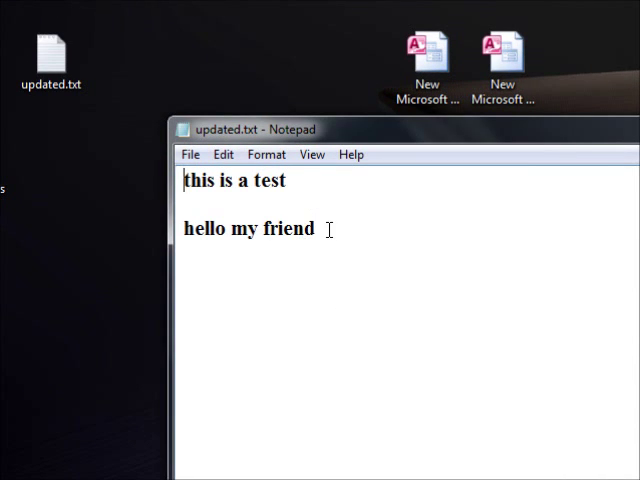